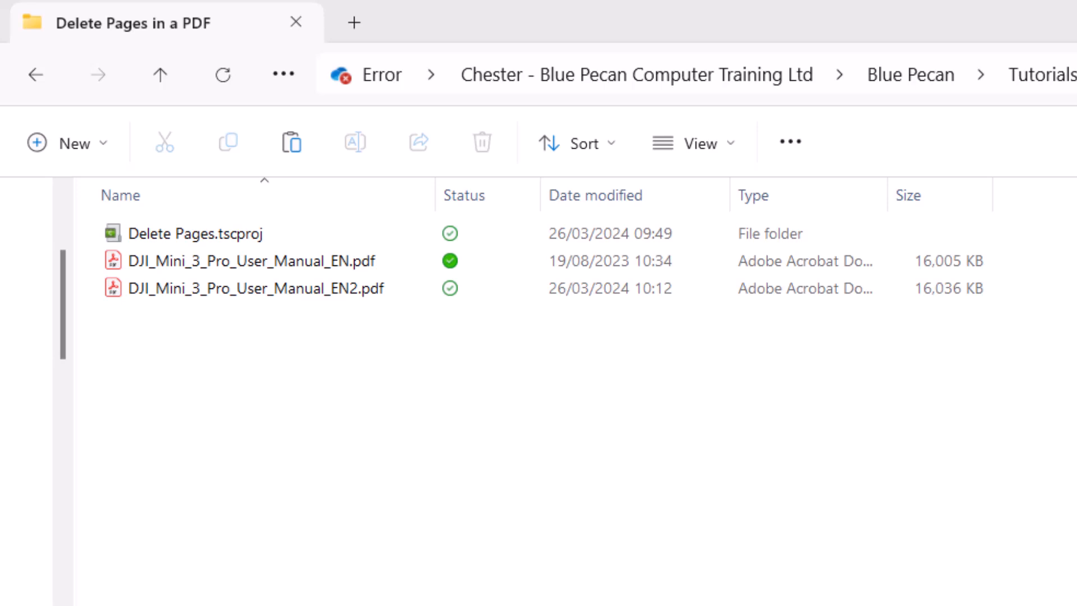
Open DJI_Mini_3_Pro_User_Manual_EN.pdf in Google Chrome using Open with
left_click(251, 260)
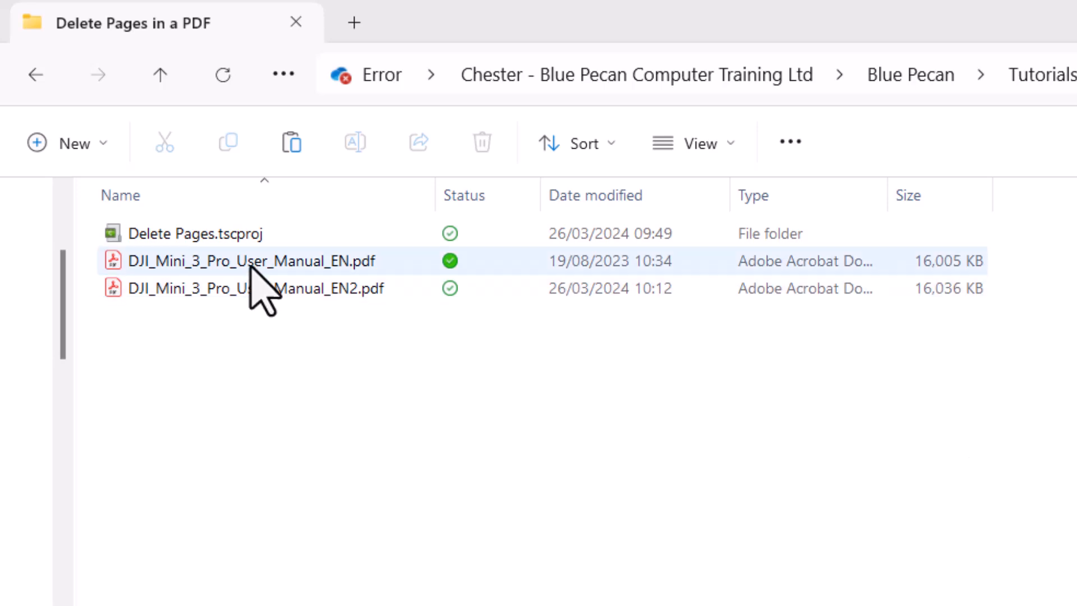
right_click(251, 260)
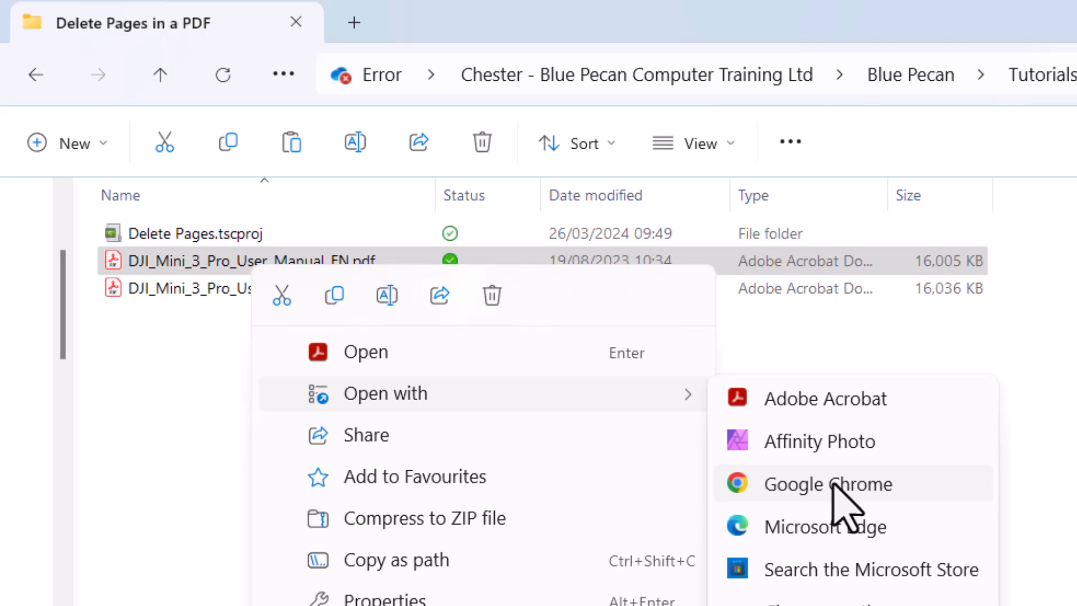
mouse_move(851, 512)
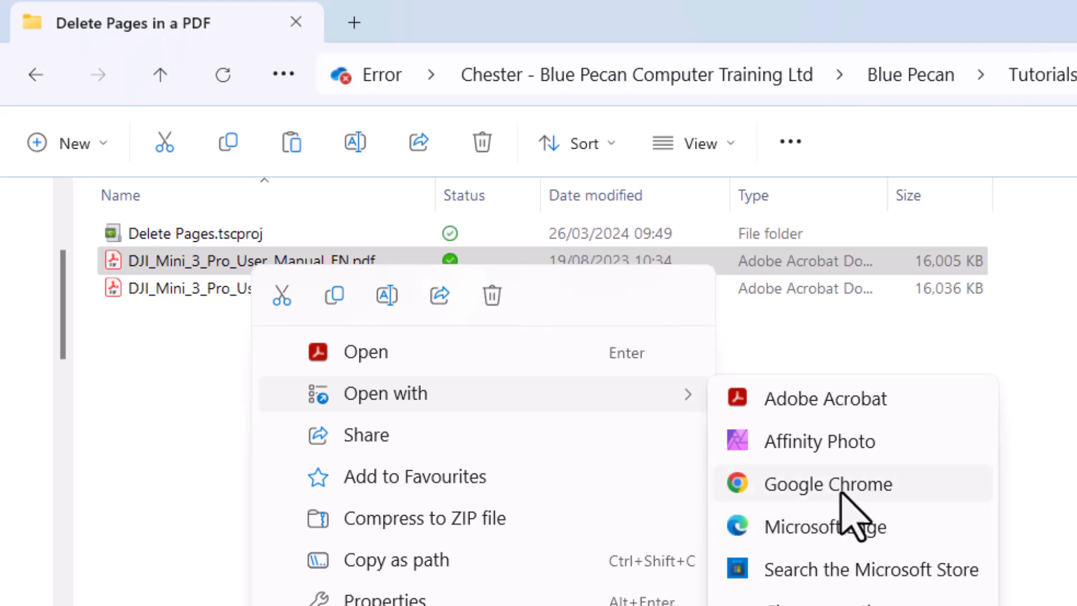
left_click(828, 483)
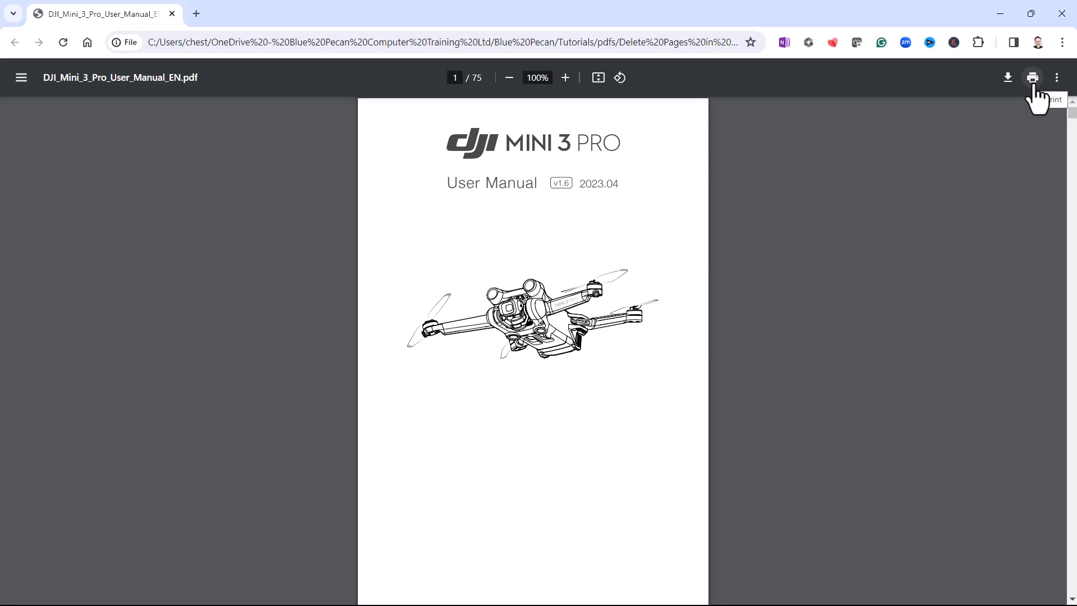
Set Chrome's print destination to Save as PDF with a Customised page range
left_click(1031, 76)
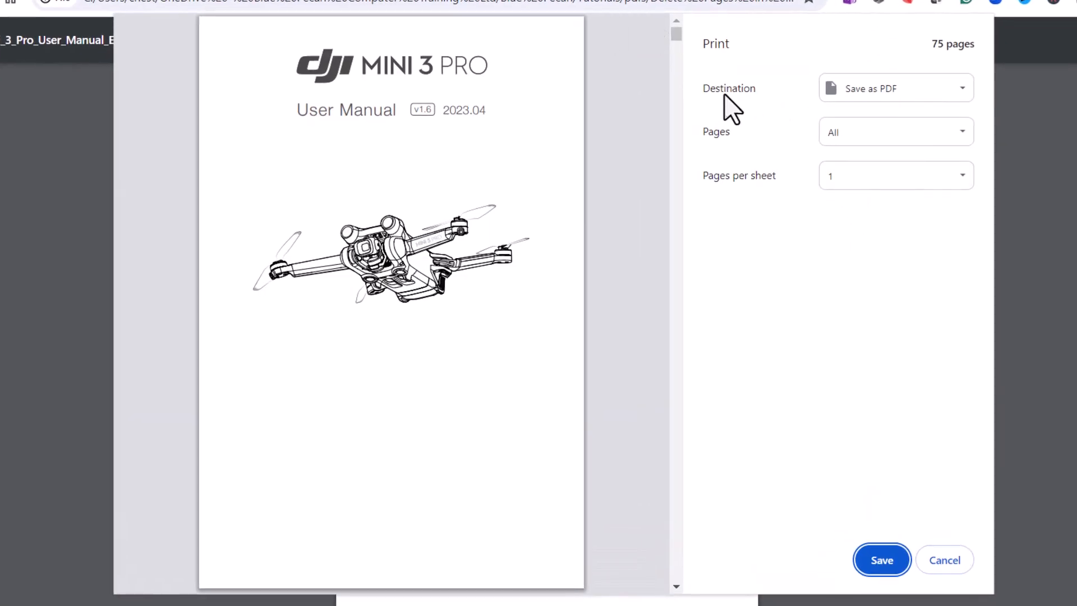
left_click(896, 88)
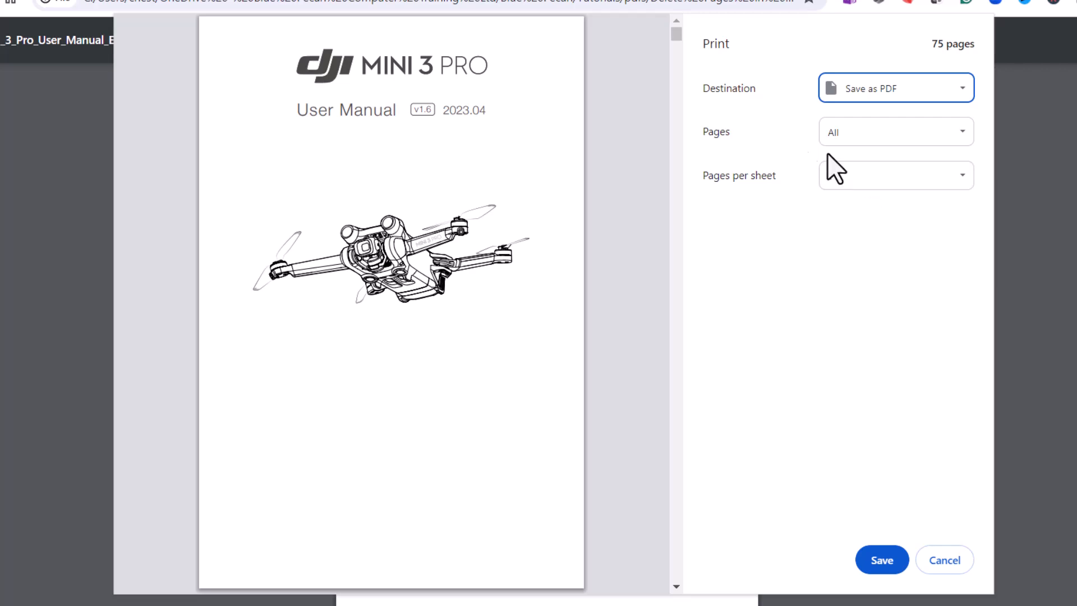
left_click(895, 131)
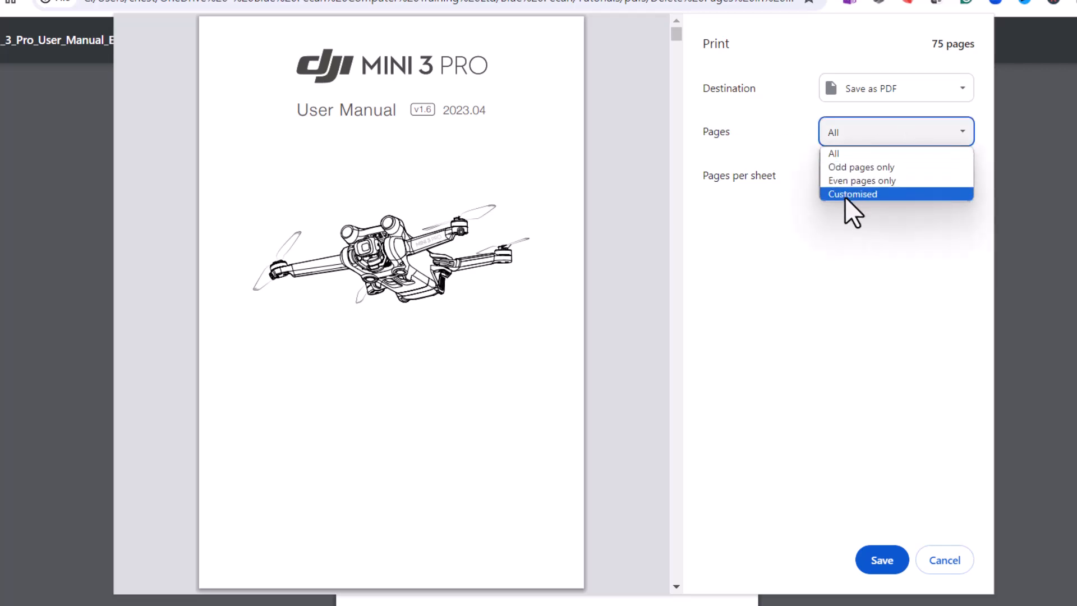
left_click(853, 194)
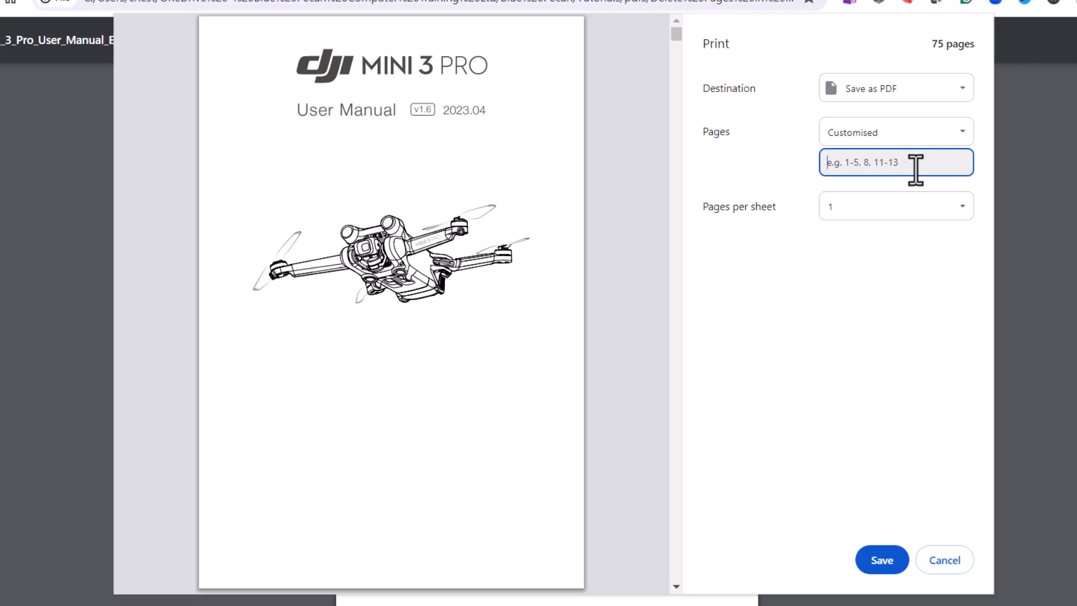
mouse_move(621, 112)
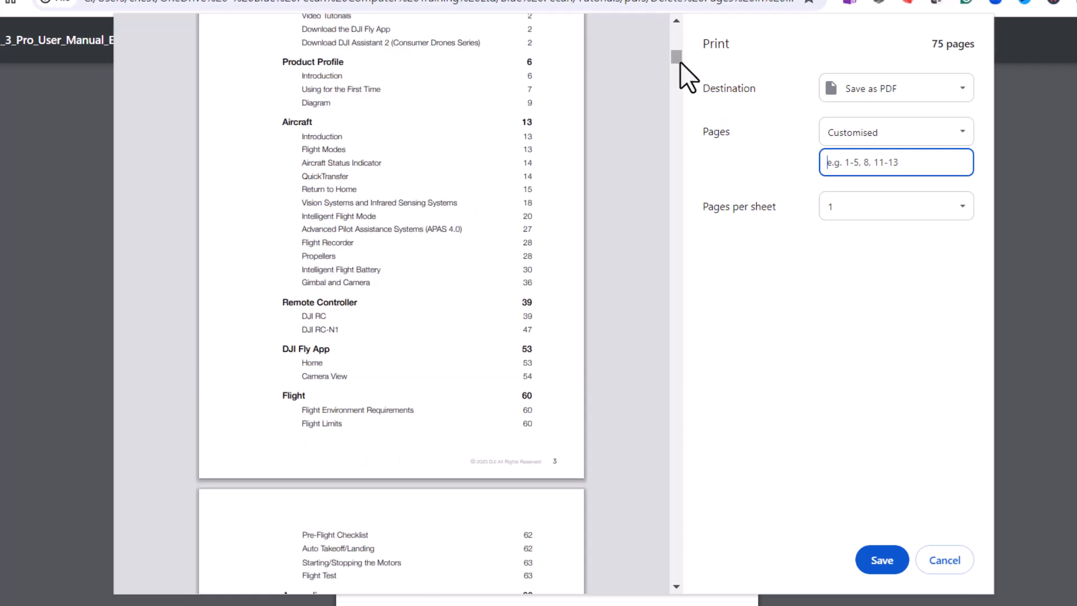
Enter page range 1, 13-37 (26 pages), check the preview, and start saving
type("1")
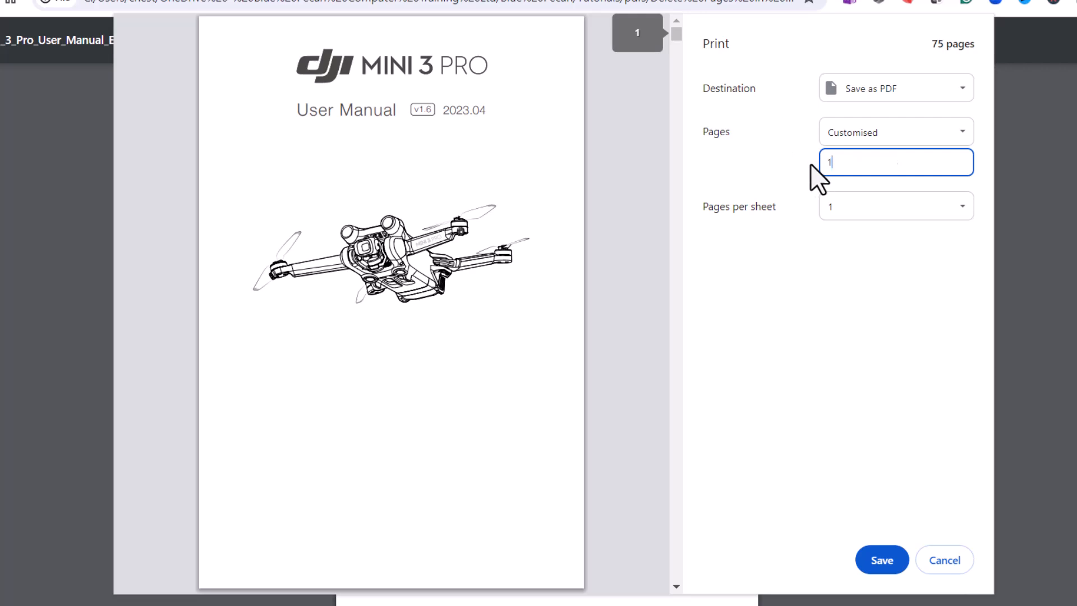
type(",")
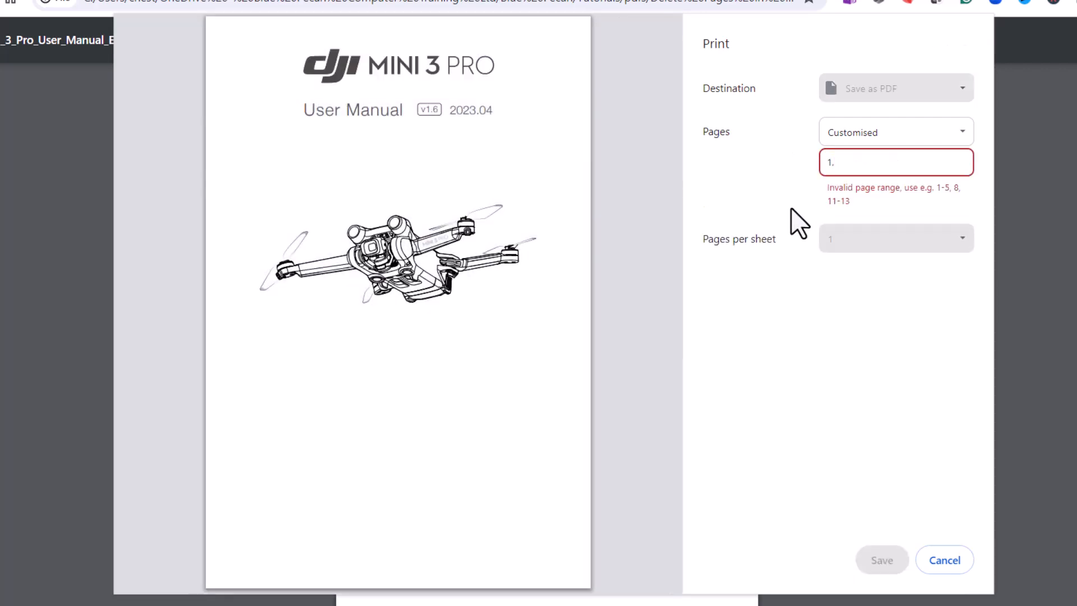
type("13-36")
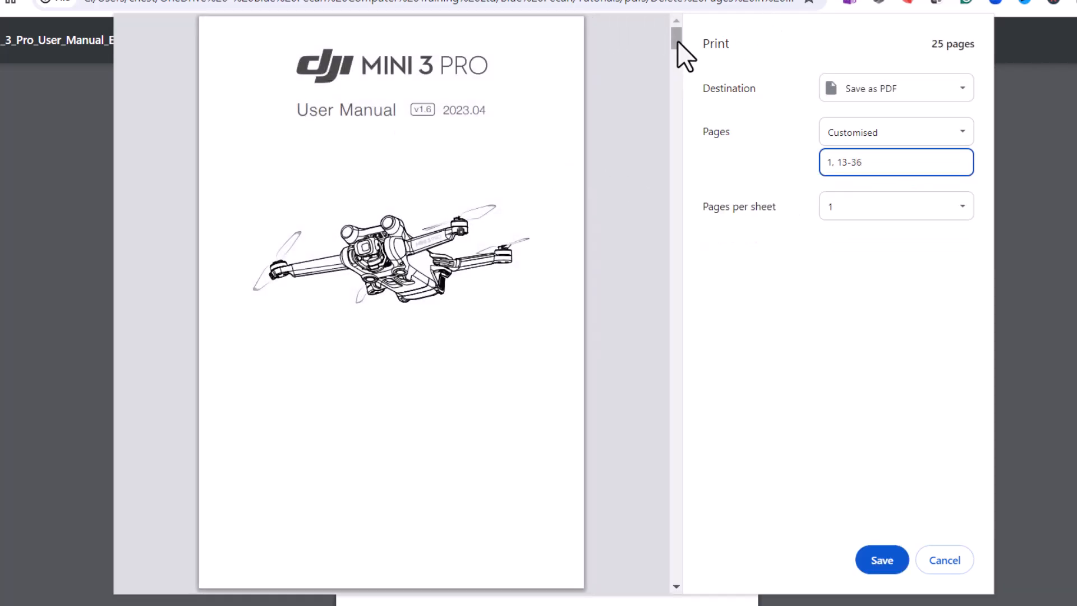
left_click_drag(676, 40, 676, 65)
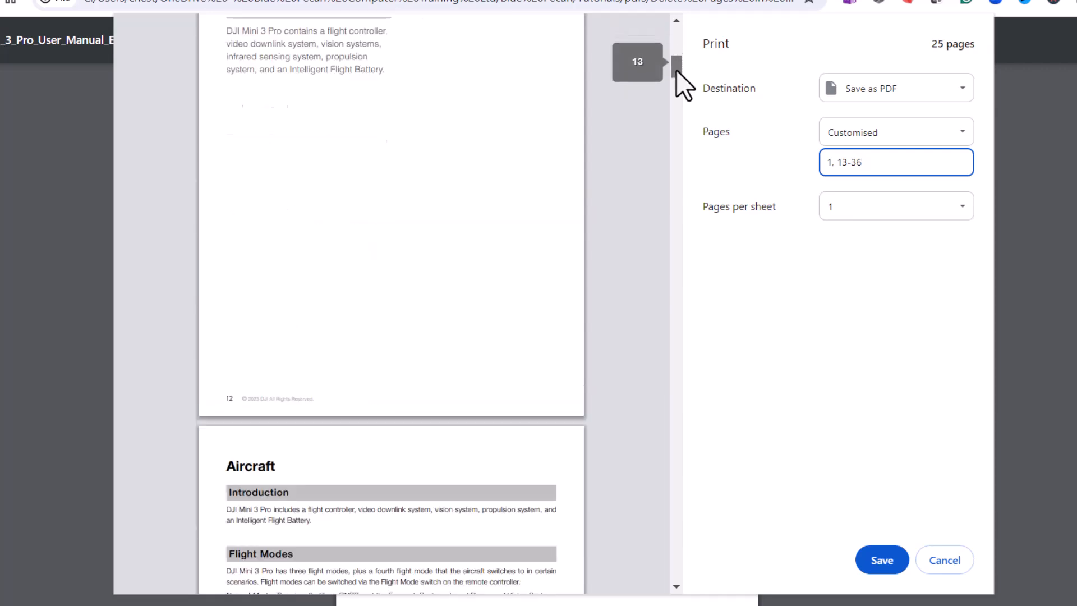
left_click_drag(677, 65, 676, 455)
type("7")
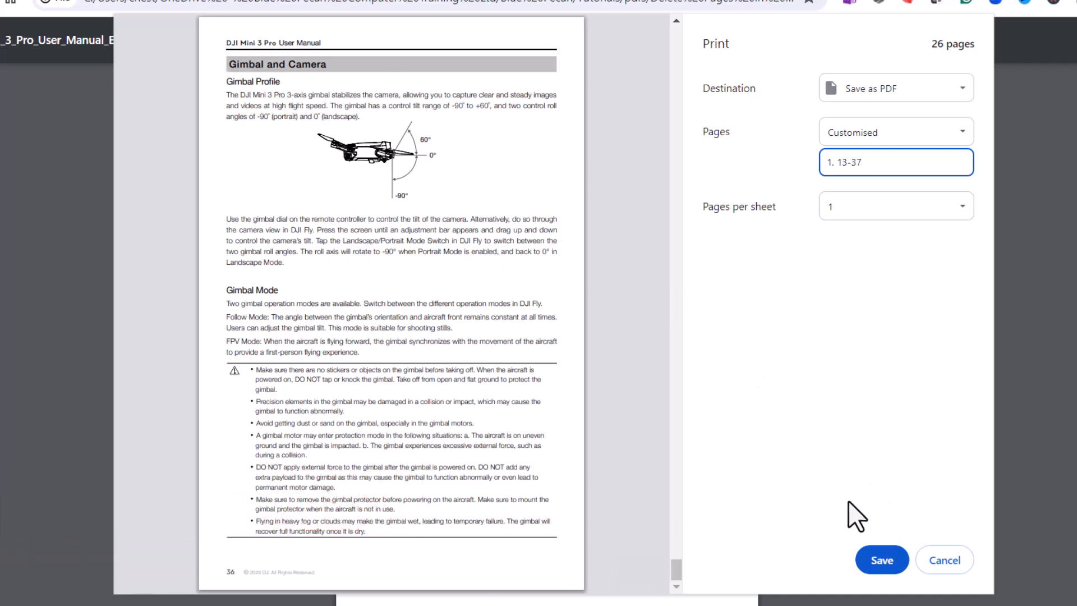
left_click(881, 559)
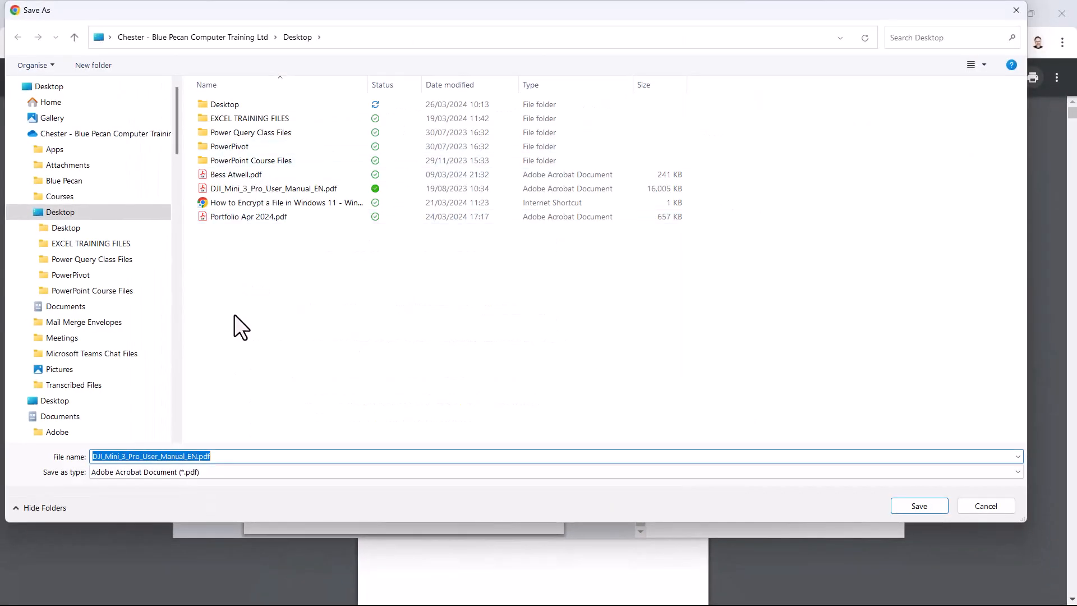
Save the PDF as 'Drone Manual' and close the Chrome window
type("Drone Manual")
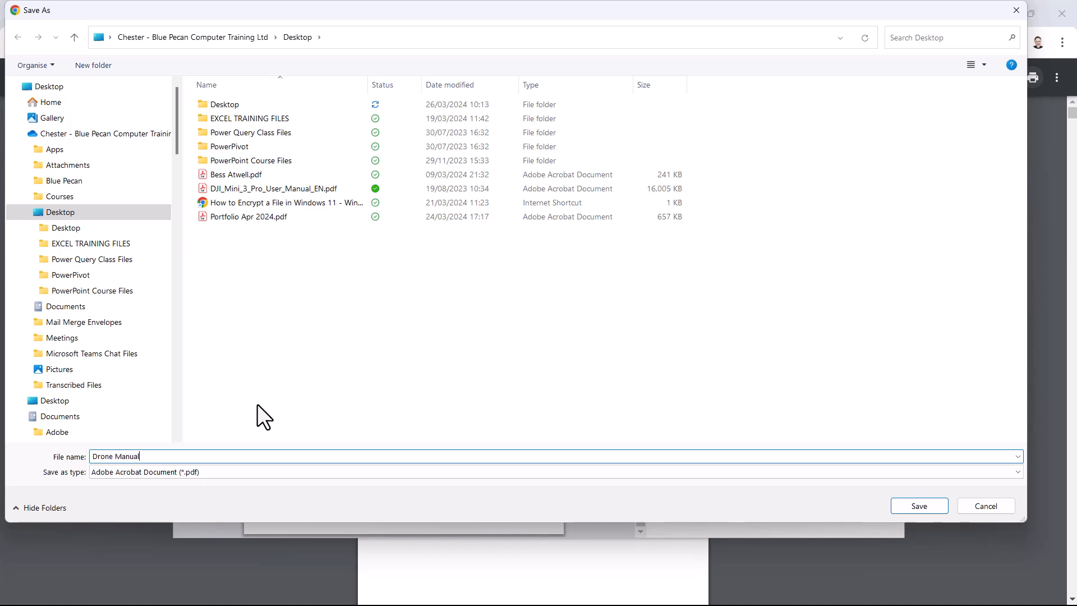
left_click(918, 505)
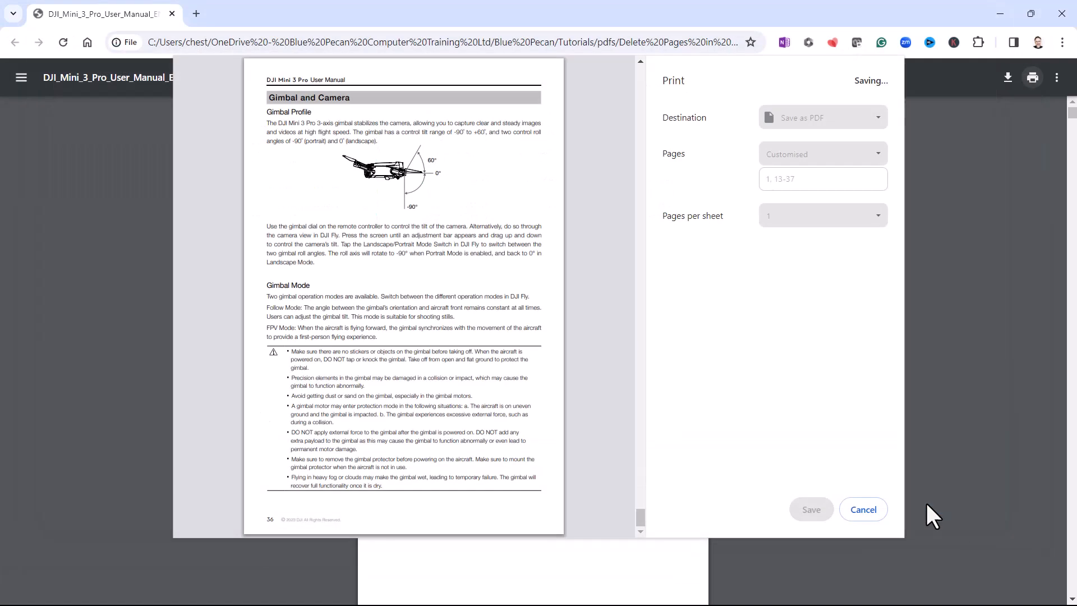
left_click(862, 509)
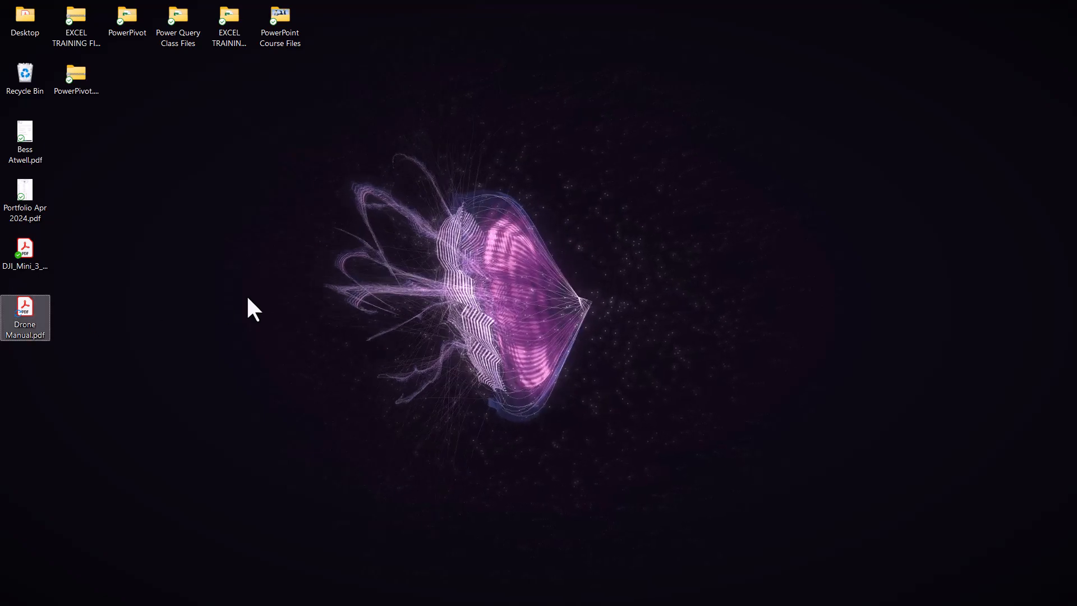
double_click(25, 309)
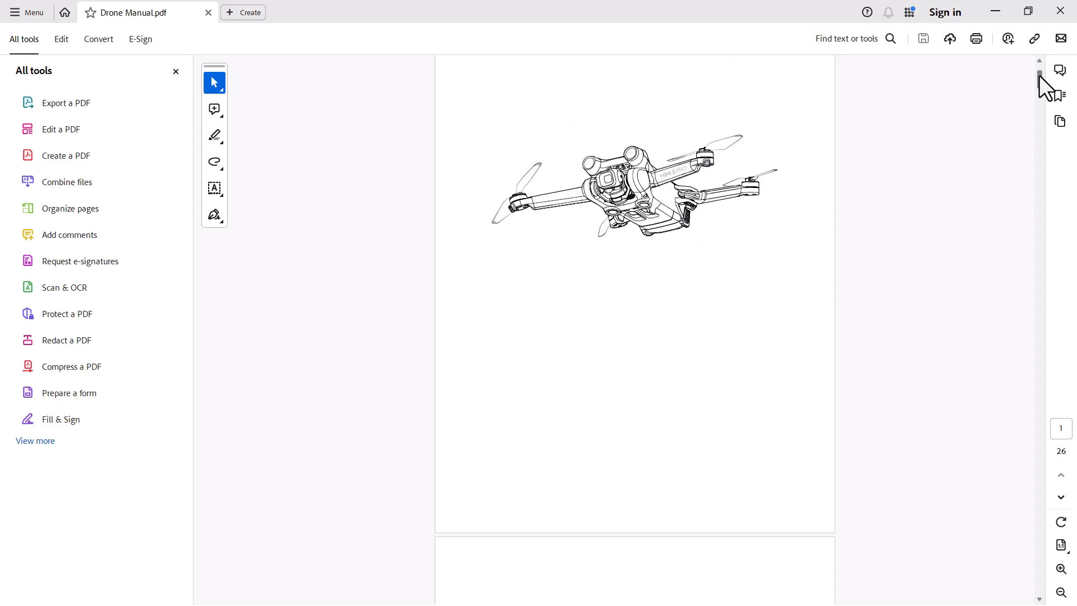
scroll("down", 3)
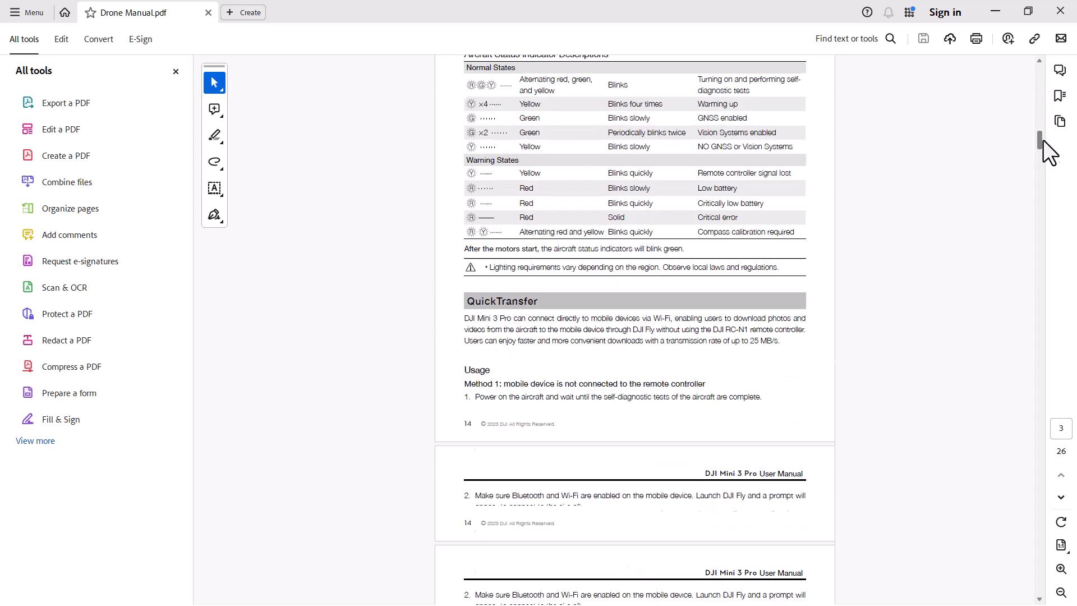
scroll("down", 3)
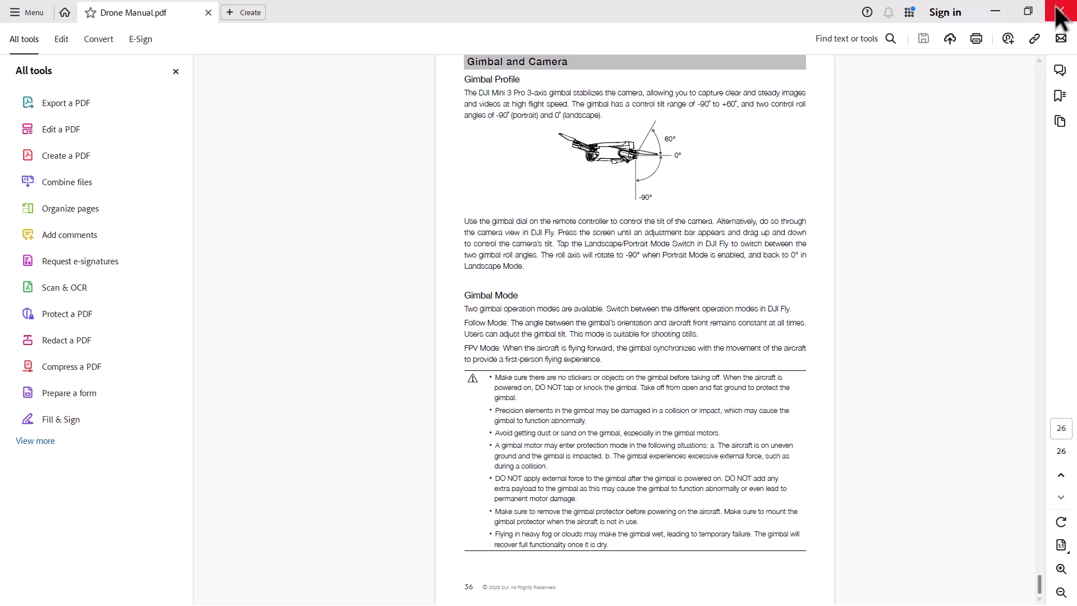
left_click(1059, 12)
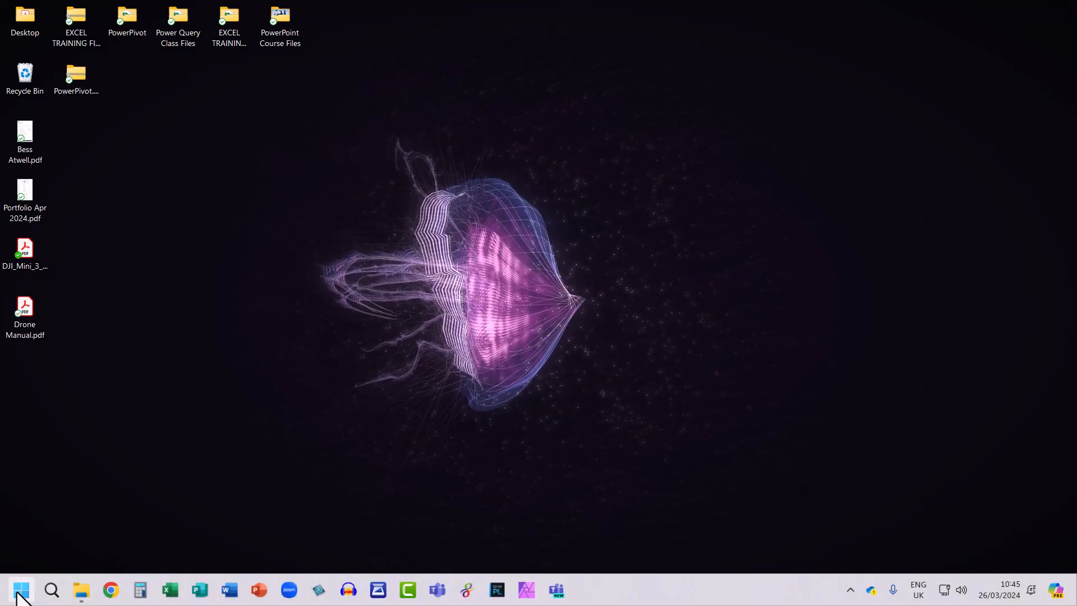
Search the Start menu for 'store' and launch Microsoft Store
left_click(21, 590)
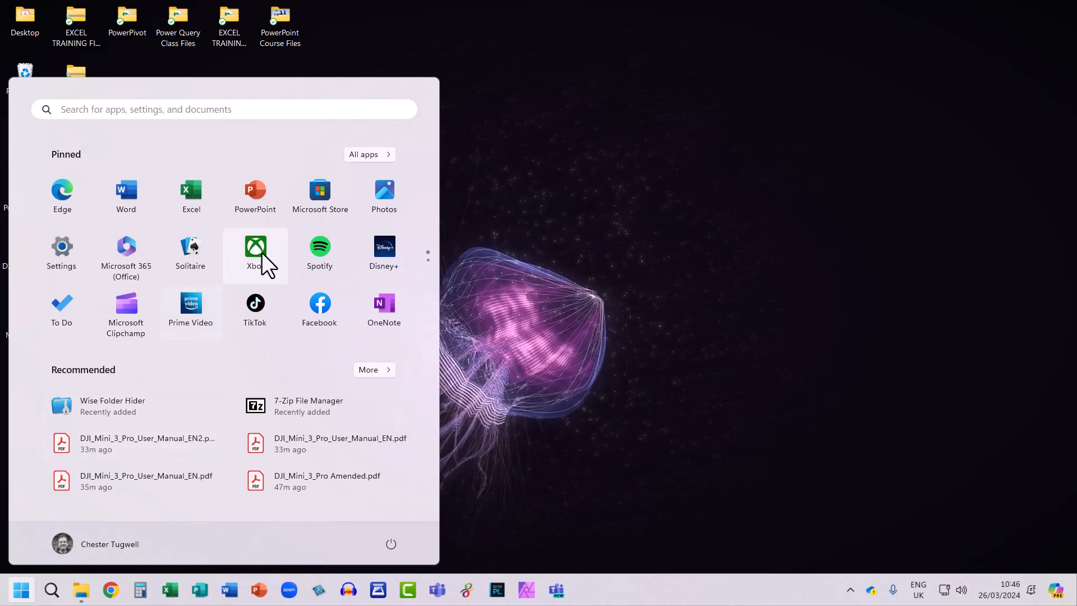
mouse_move(319, 196)
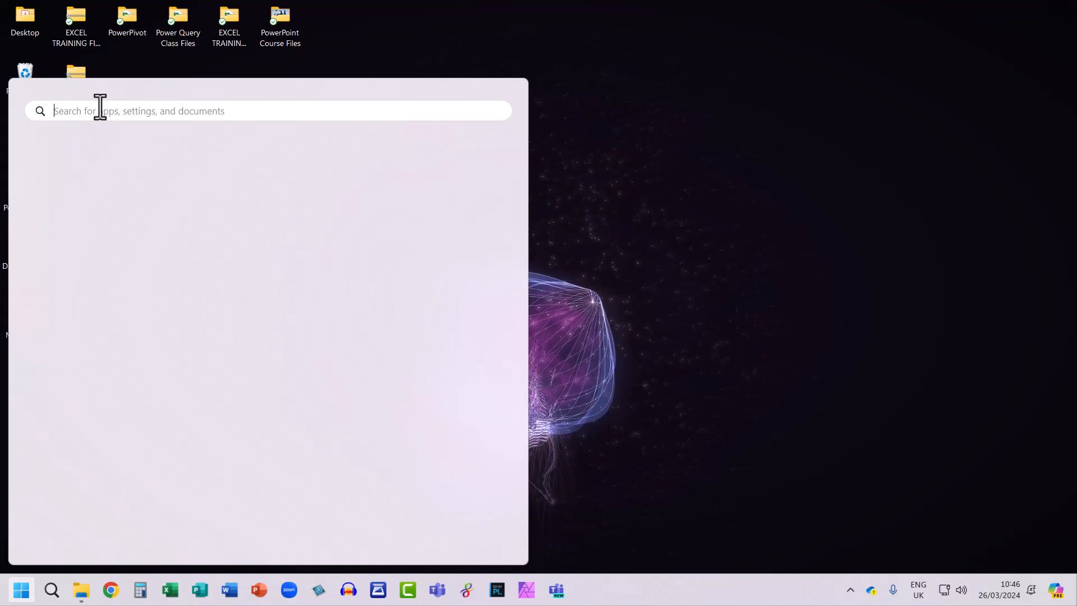
type("store")
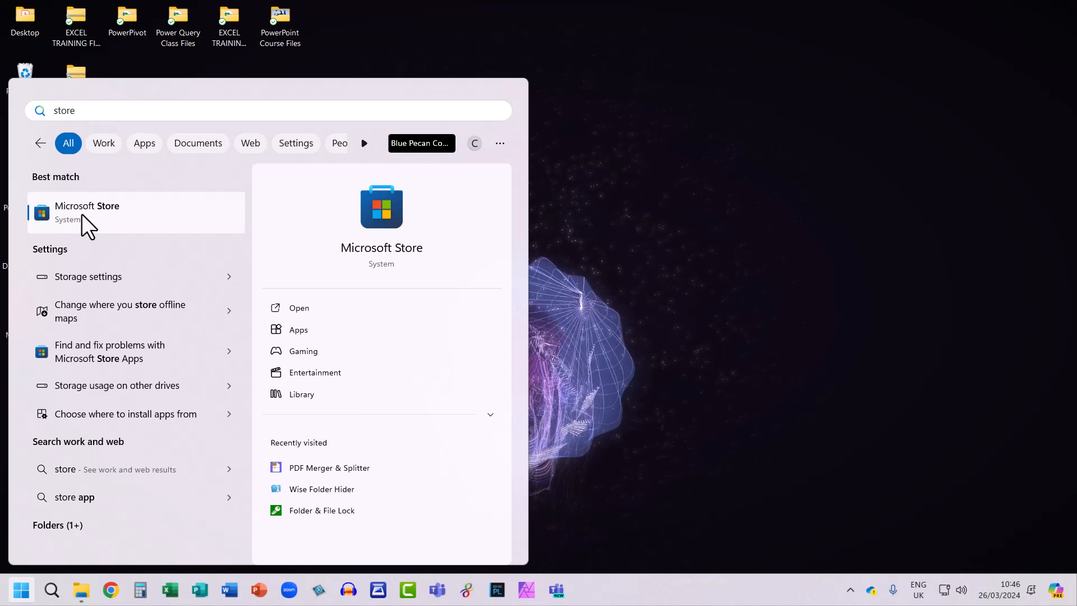
left_click(88, 212)
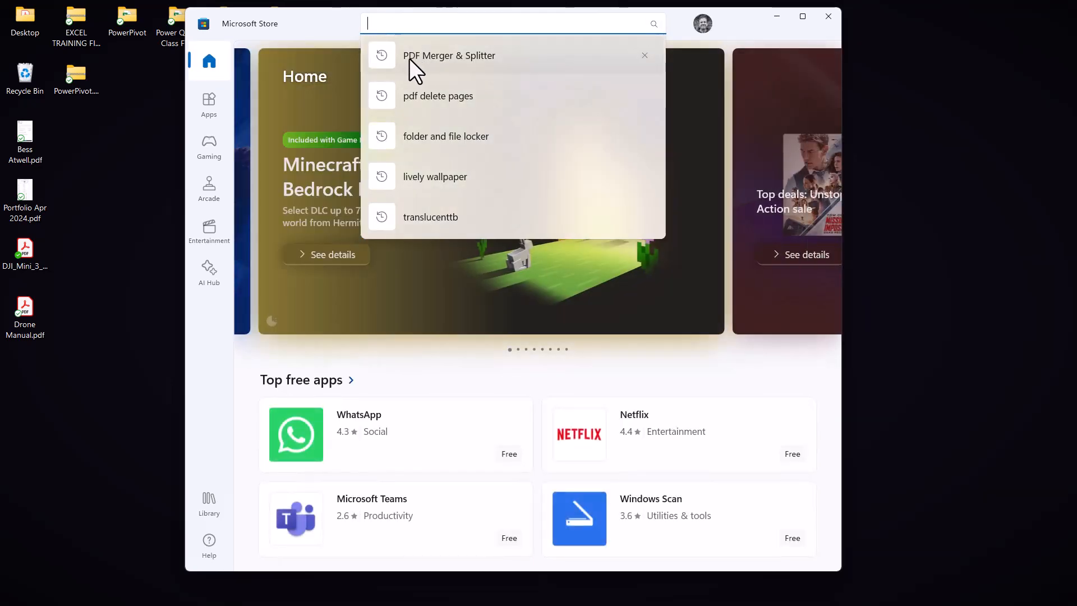
mouse_move(471, 72)
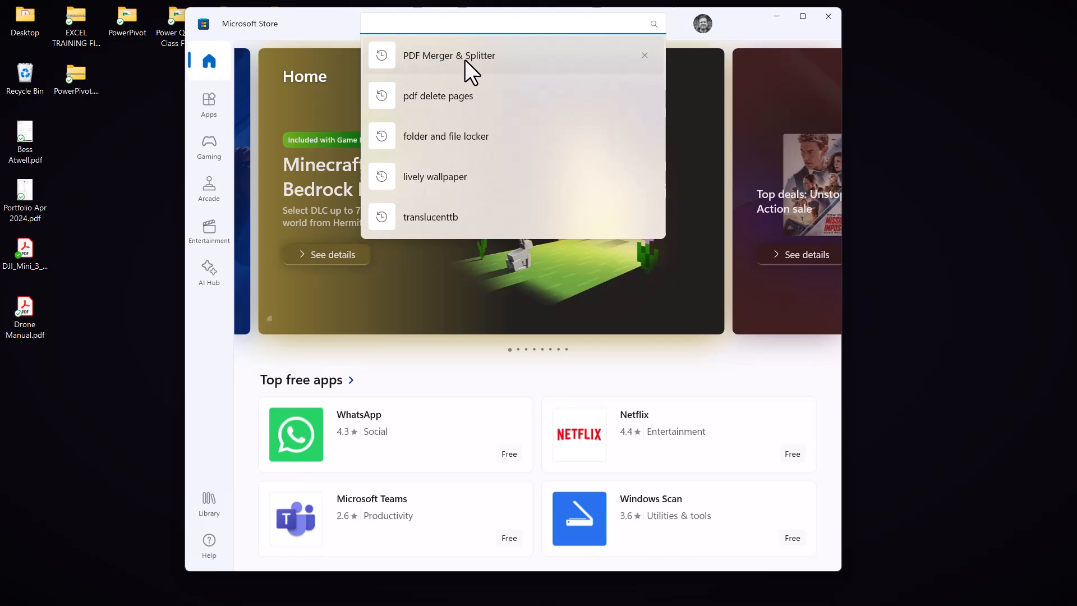
Open AnywaySoft's PDF Merger & Splitter from the Store search results and maximise it
left_click(449, 55)
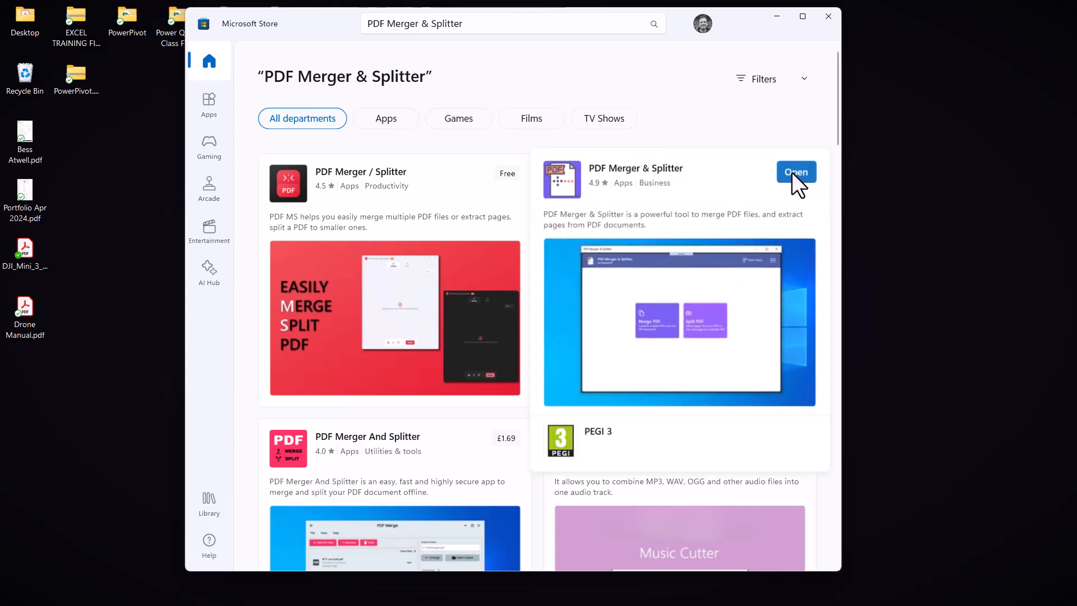
left_click(795, 172)
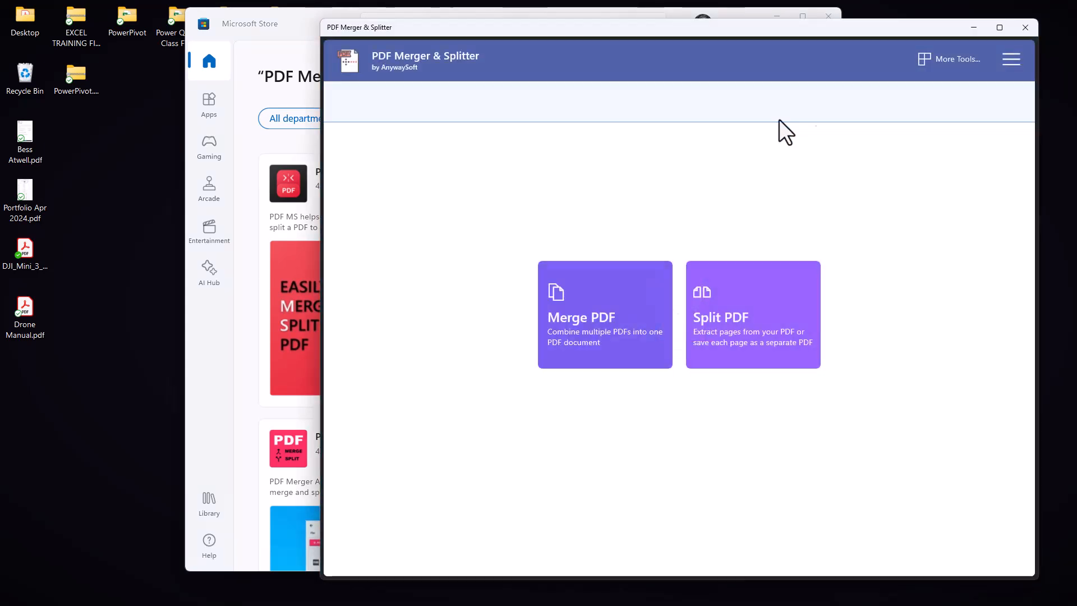
left_click(999, 28)
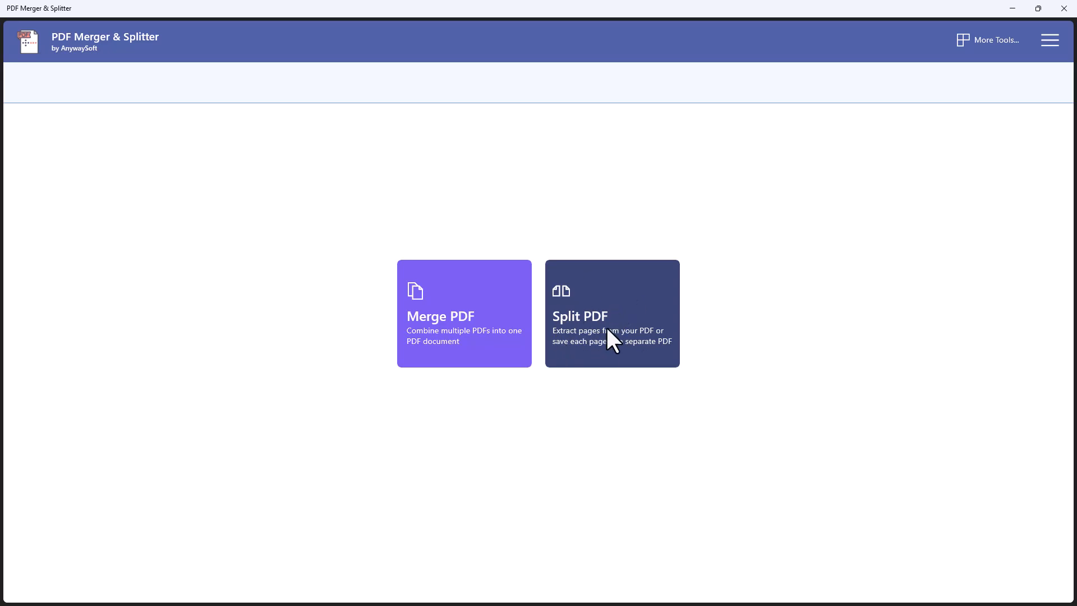
Load the drone manual PDF into the Split PDF tool
left_click(611, 313)
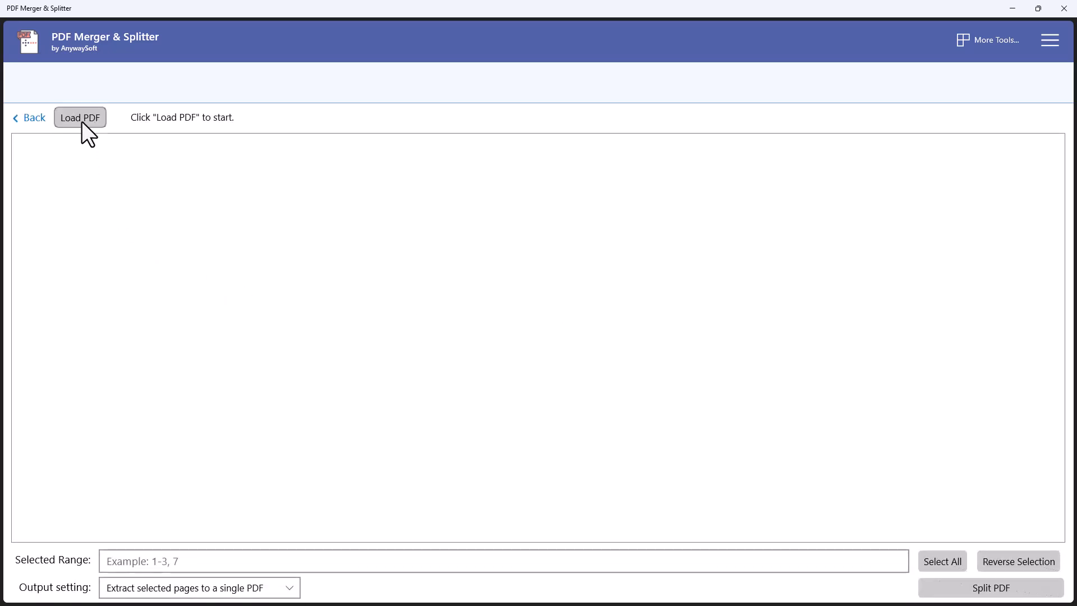
left_click(80, 118)
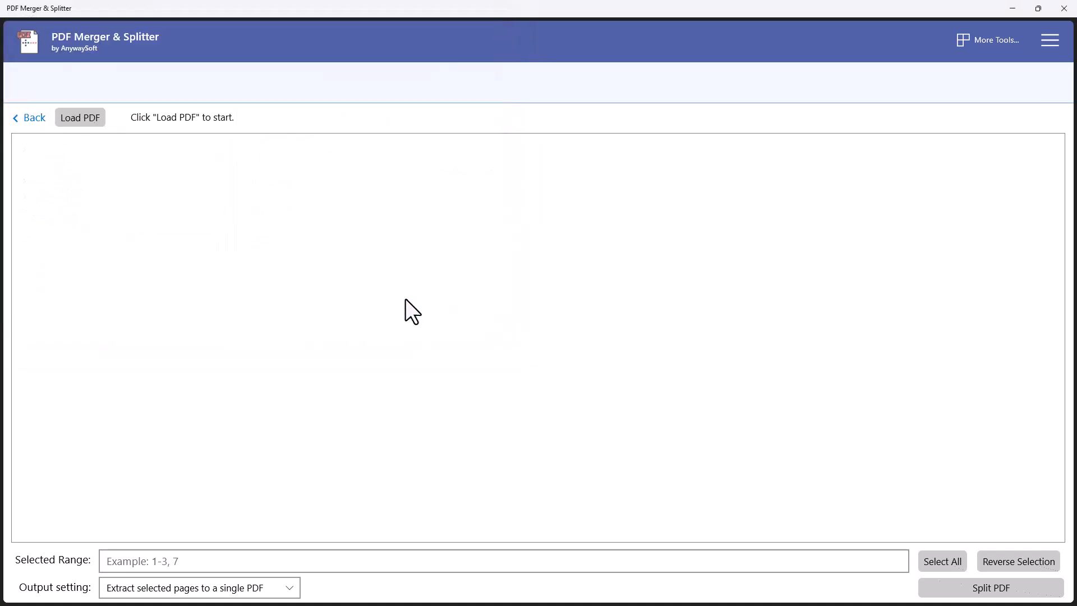
left_click(80, 117)
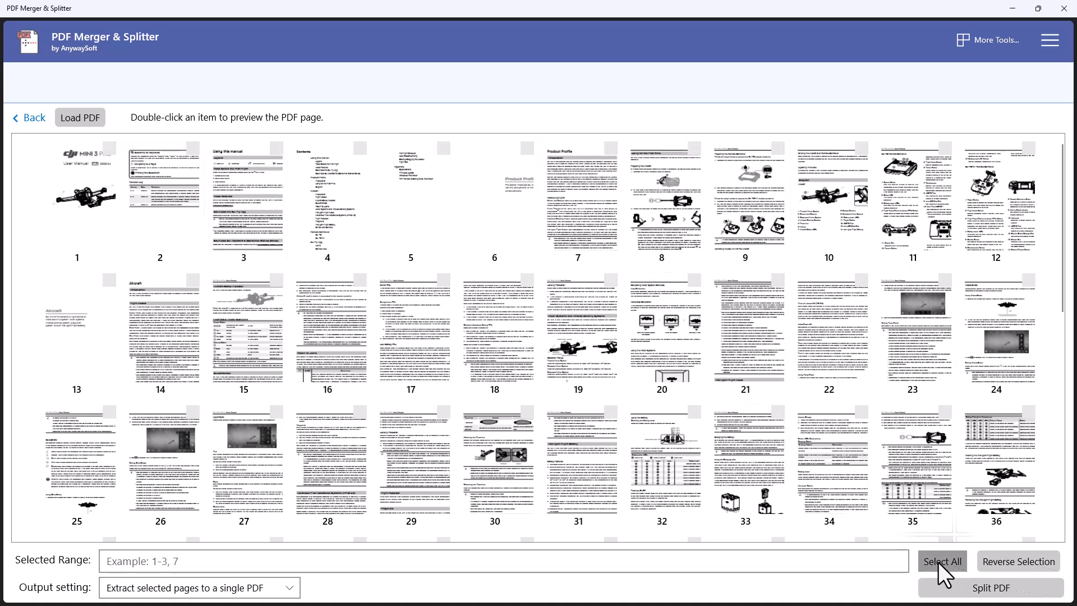
Split pages 1-3, 7-18, 20-30 and 32-75 into a single PDF on the Desktop
left_click(942, 561)
type("1-3, 7-18, 20-30, 32-75")
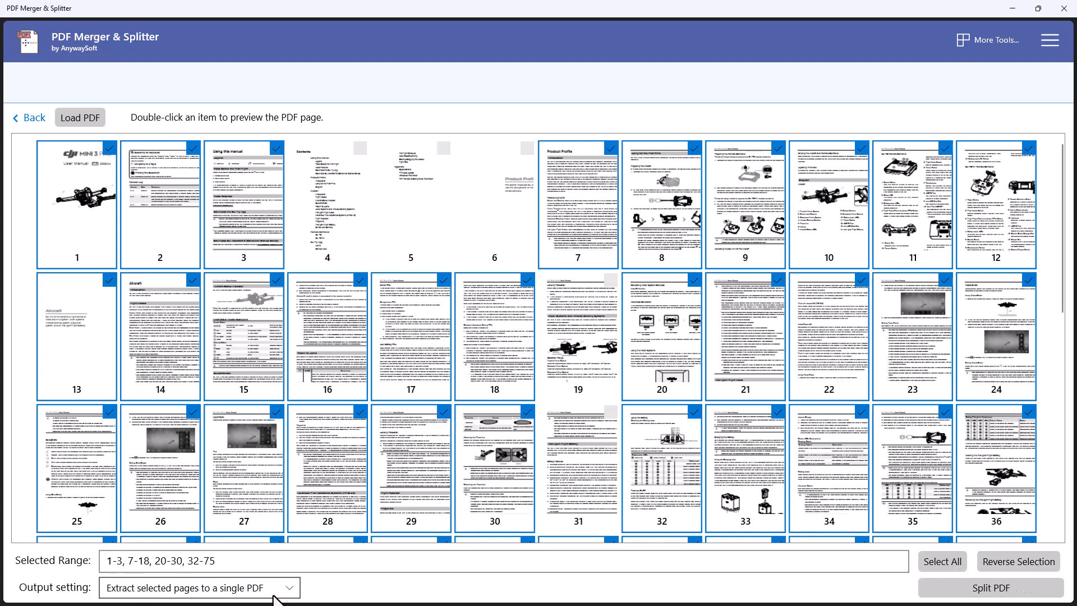
left_click(198, 587)
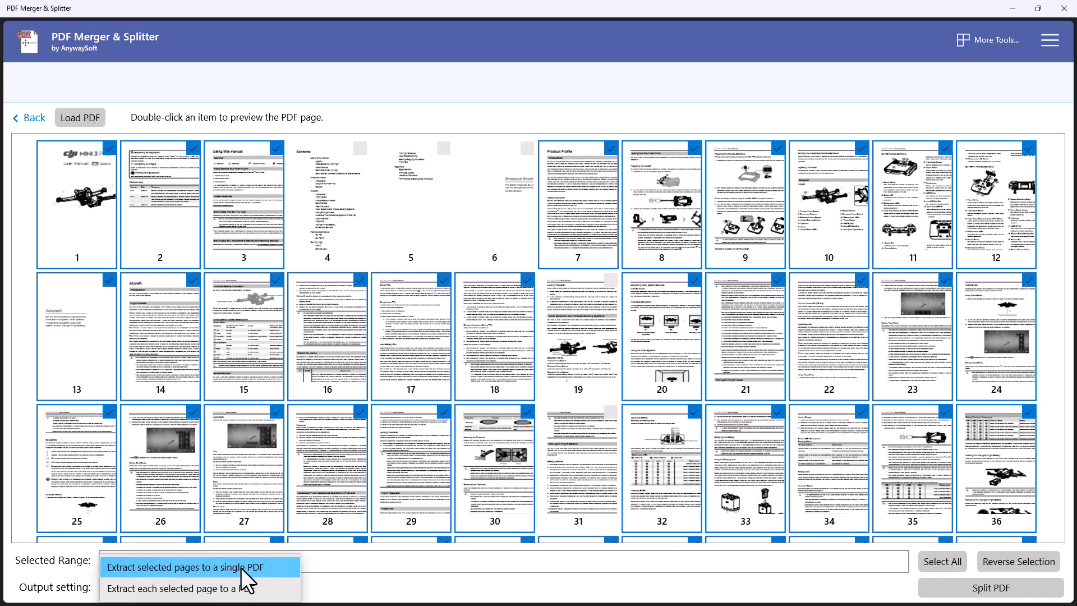
left_click(198, 567)
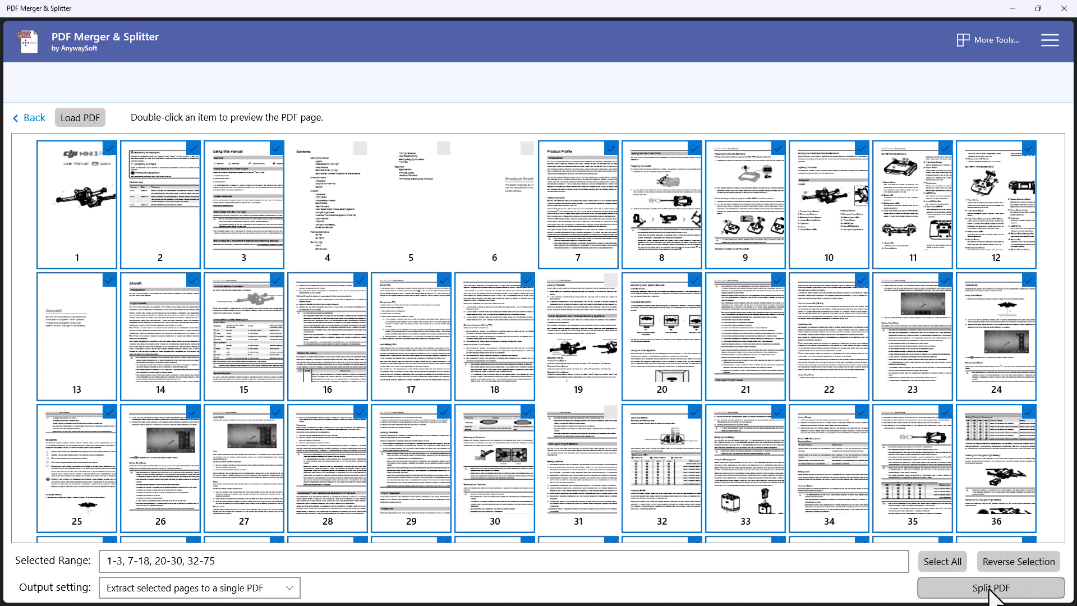
left_click(990, 587)
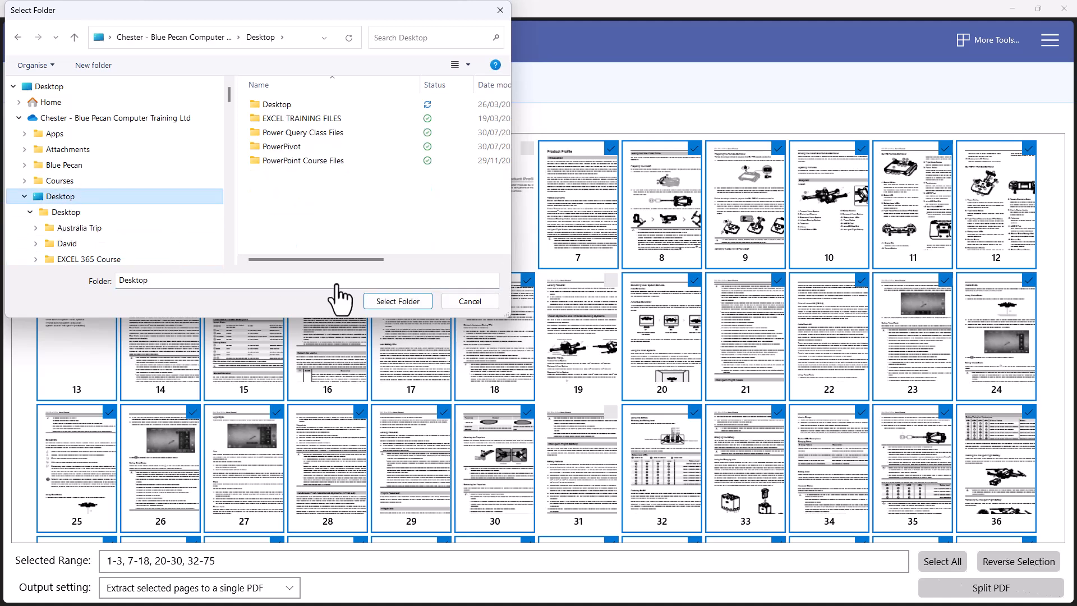
left_click(398, 301)
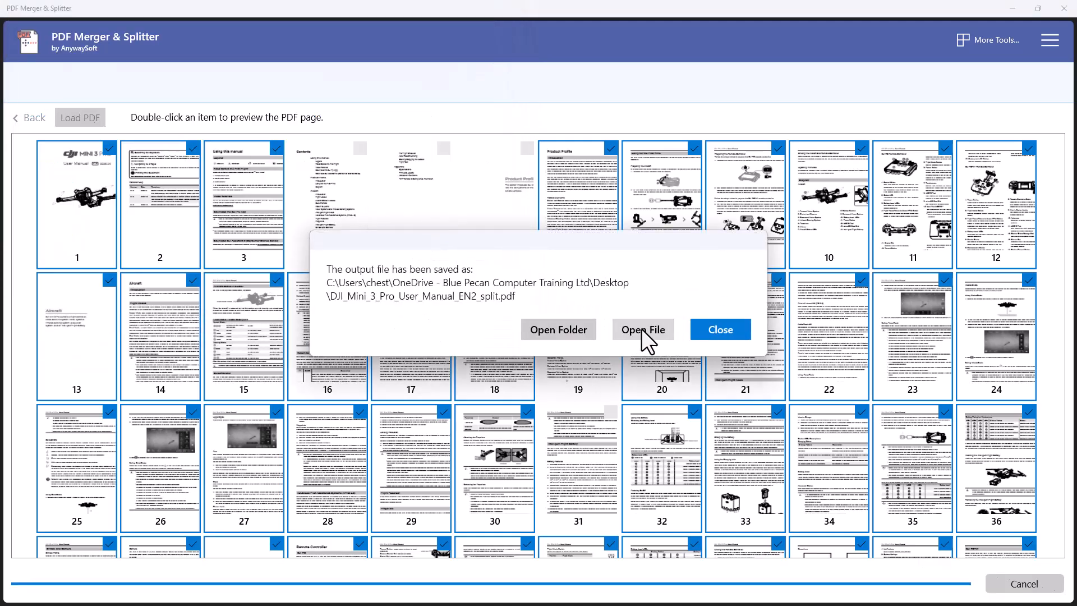
Open the 70-page split PDF in Adobe Acrobat and scroll through it
left_click(643, 330)
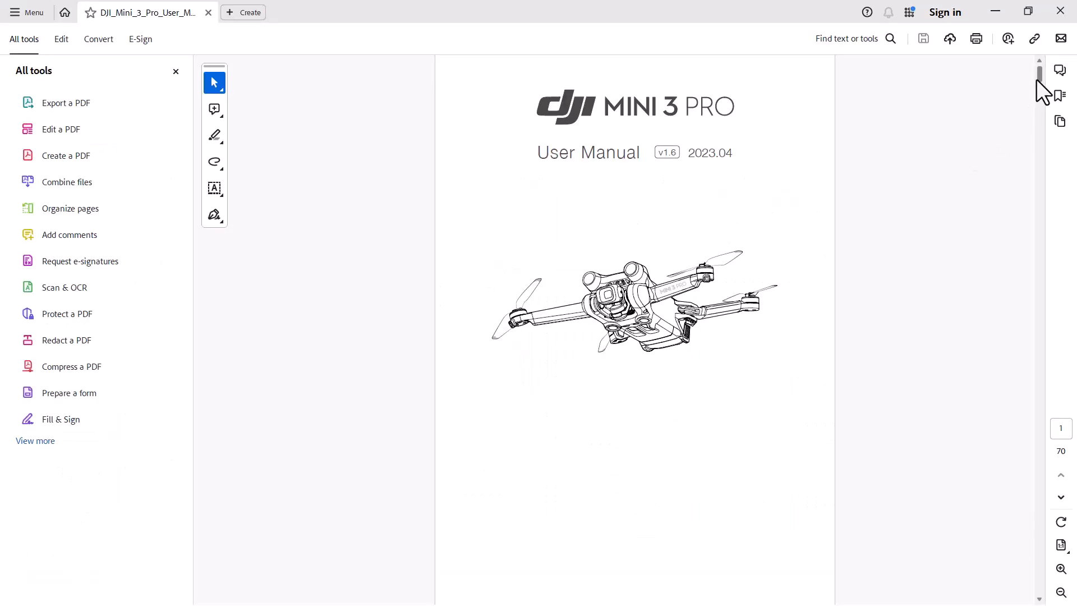
scroll("down", 3)
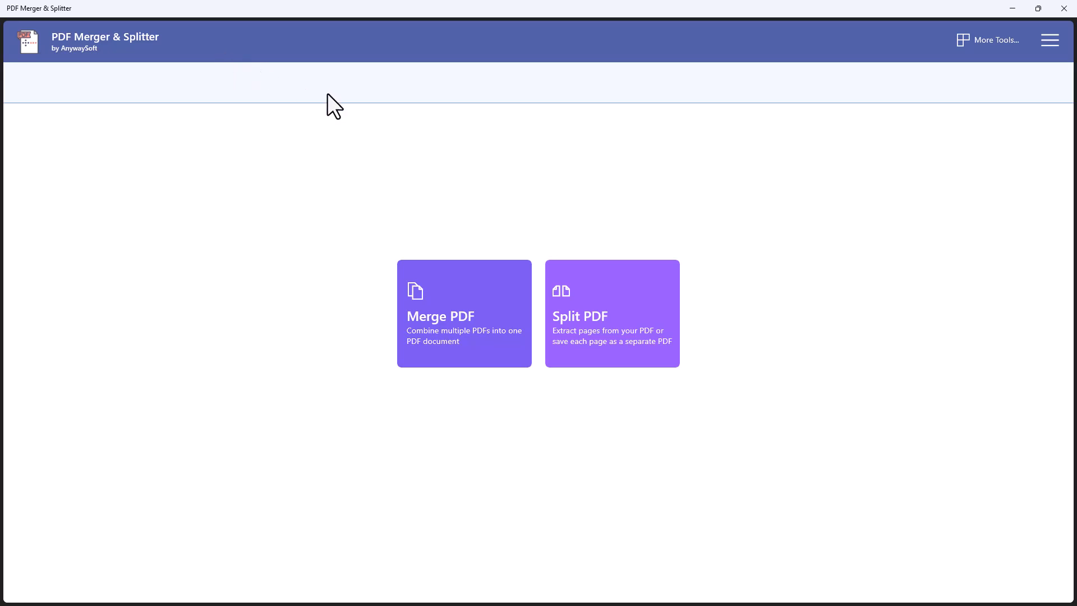
mouse_move(332, 101)
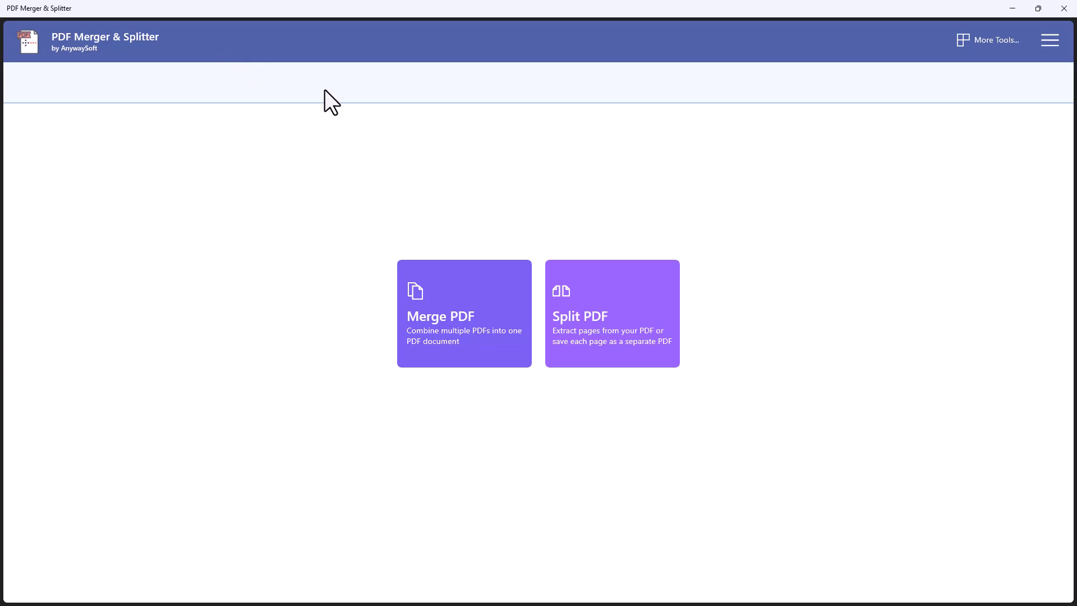
mouse_move(618, 326)
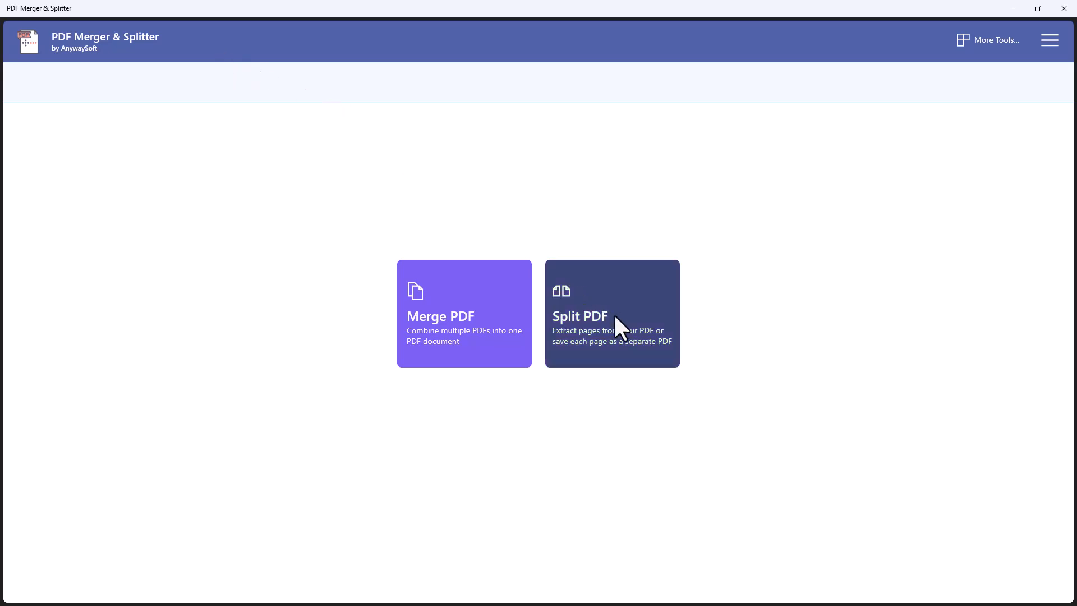
Load DJI_Mini_3_Pro_User_Manual_EN.pdf into the Split PDF tool
left_click(611, 313)
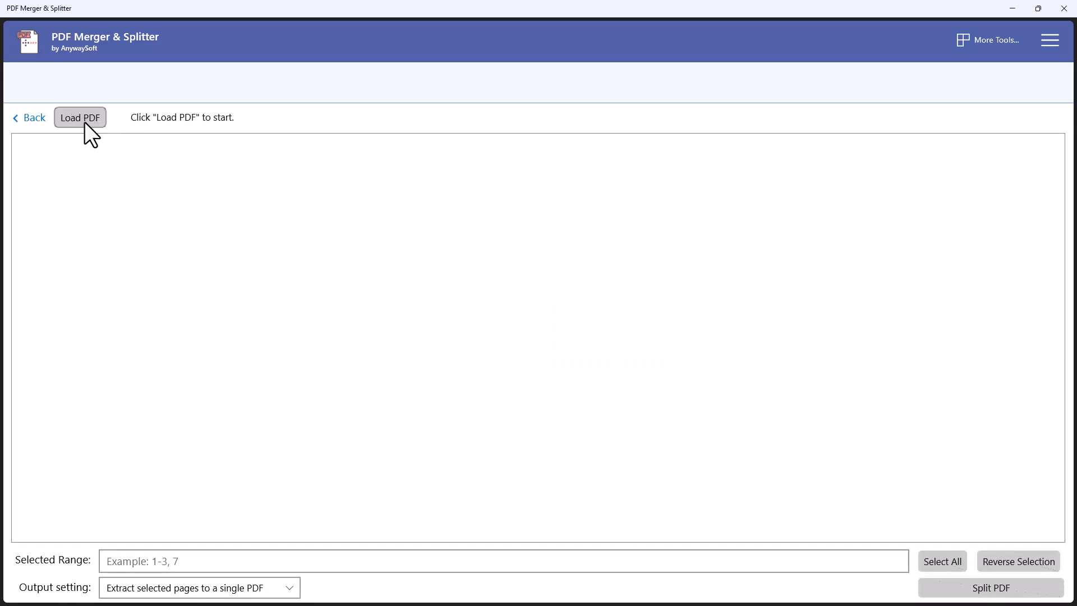
left_click(79, 117)
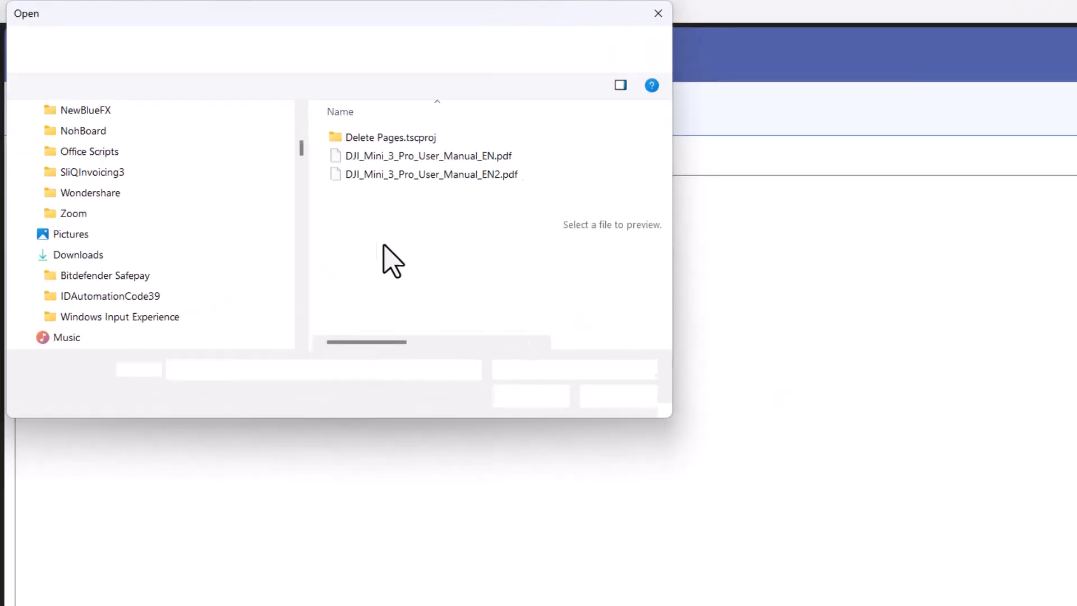
left_click(457, 186)
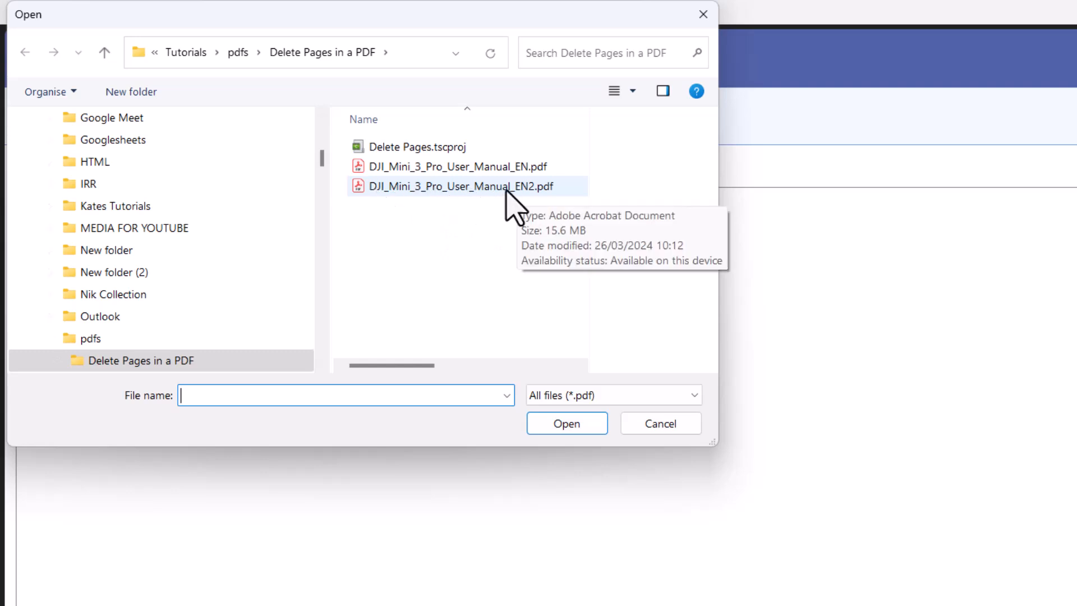
left_click(456, 166)
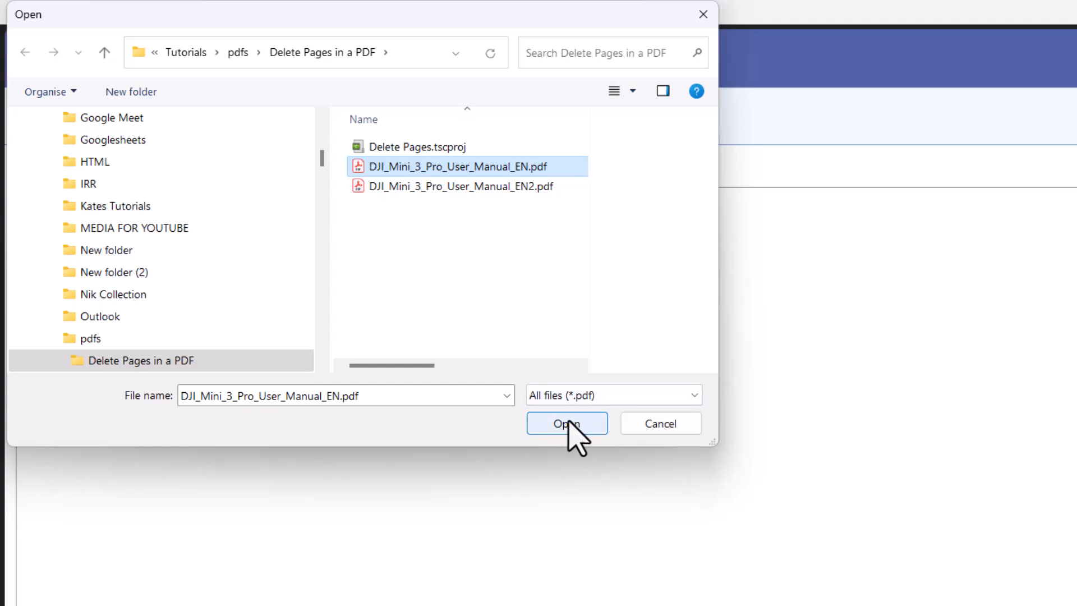
left_click(566, 423)
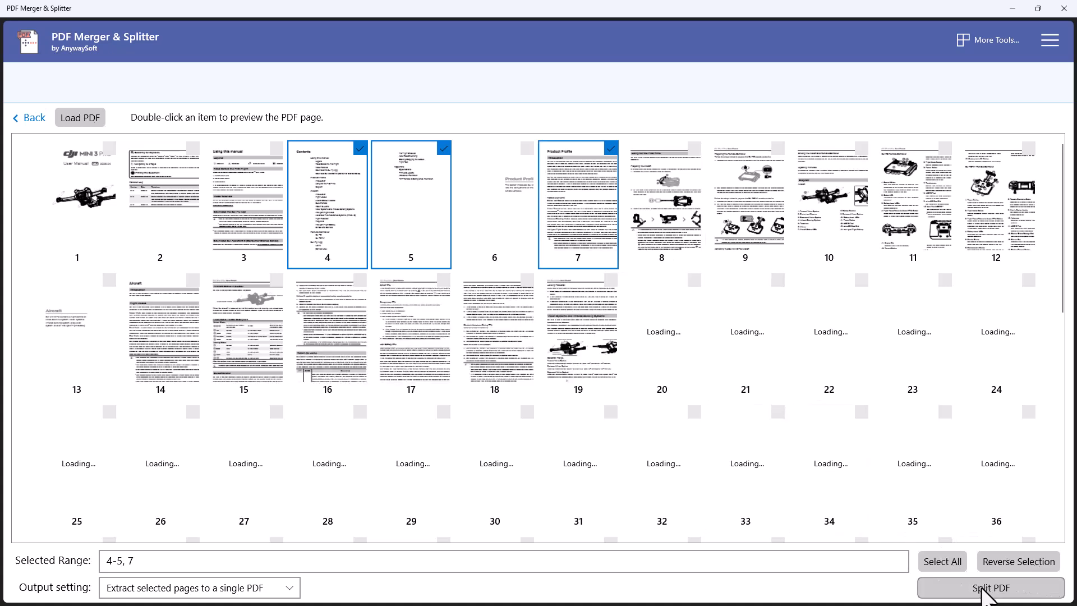
left_click(990, 587)
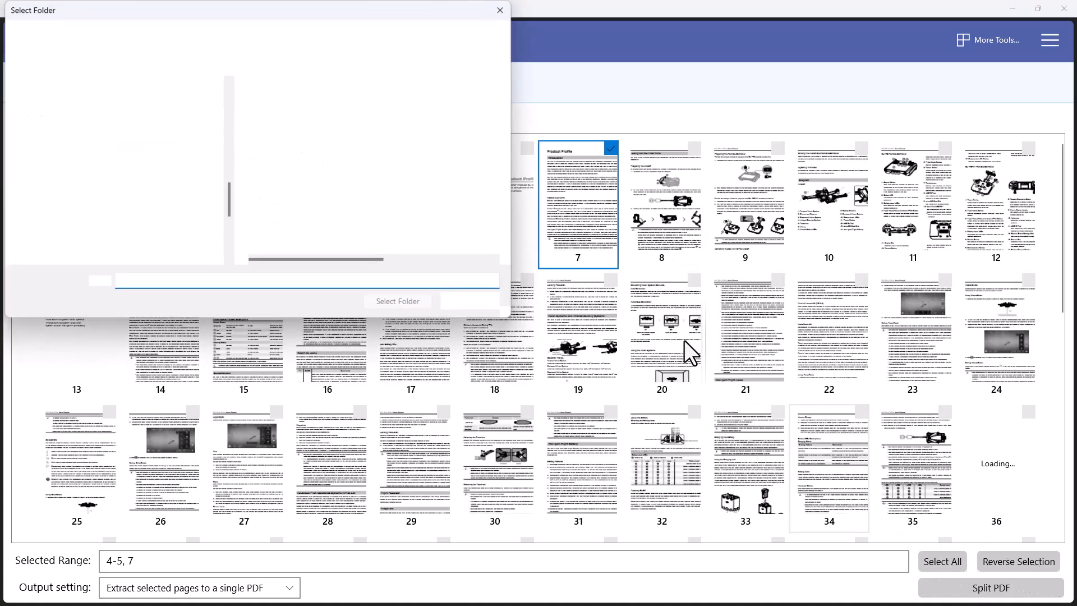
left_click(61, 196)
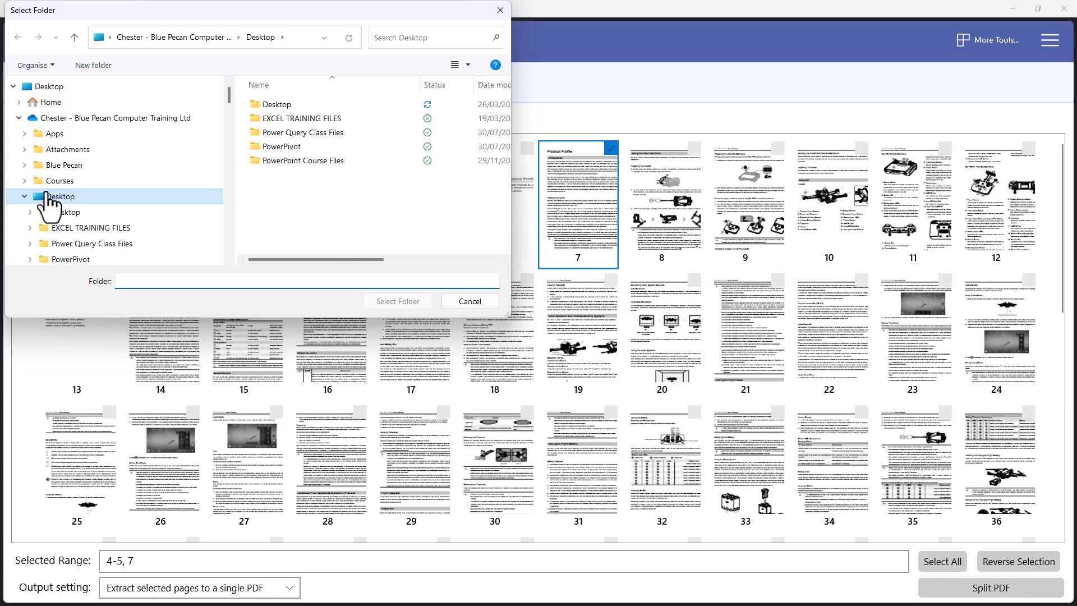
left_click(470, 300)
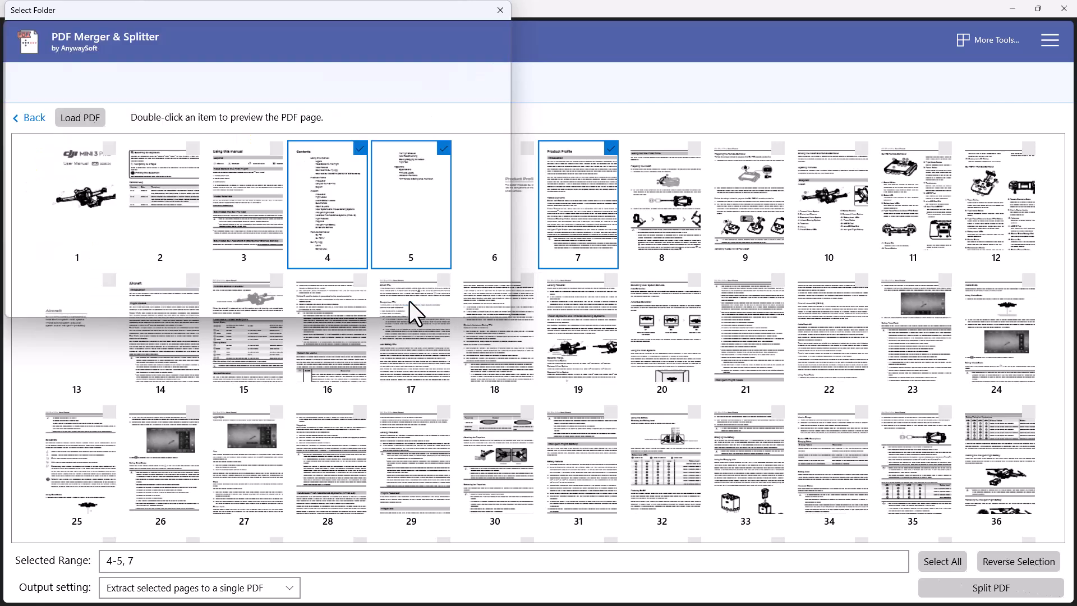
left_click(990, 587)
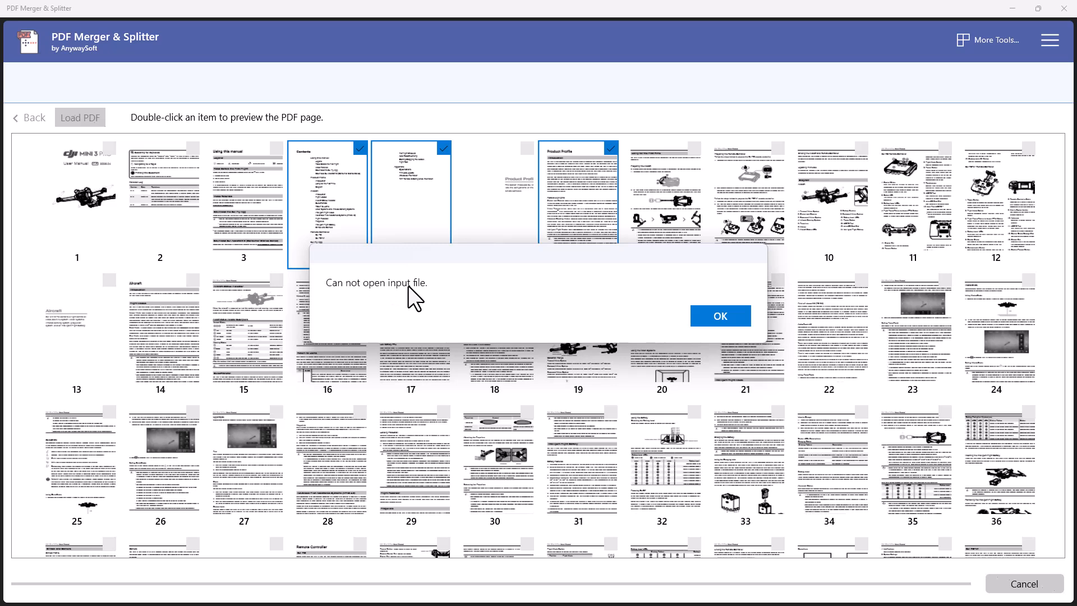
mouse_move(446, 292)
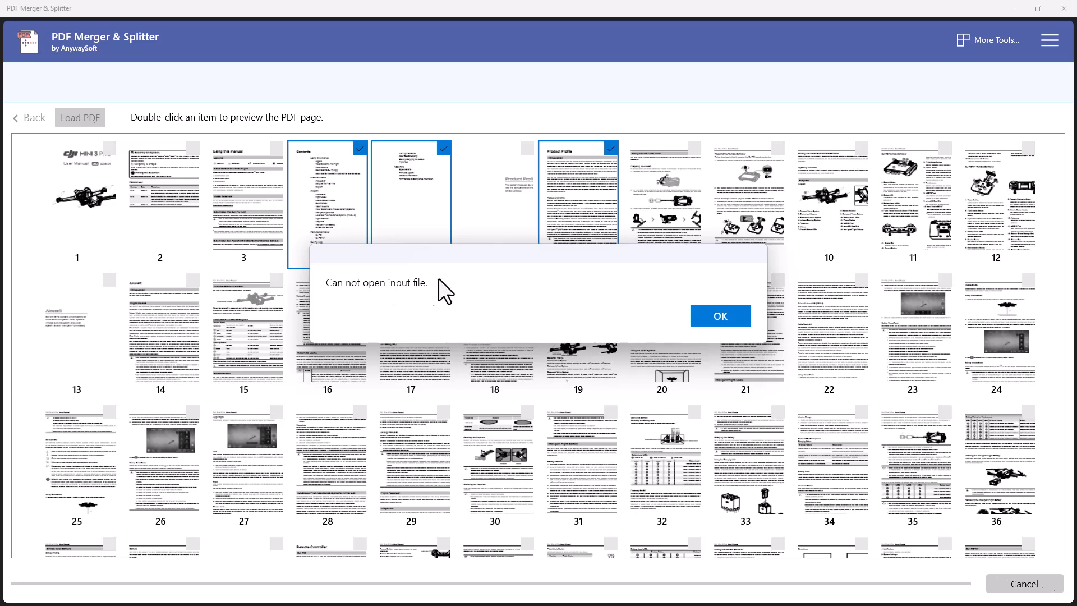
left_click(720, 315)
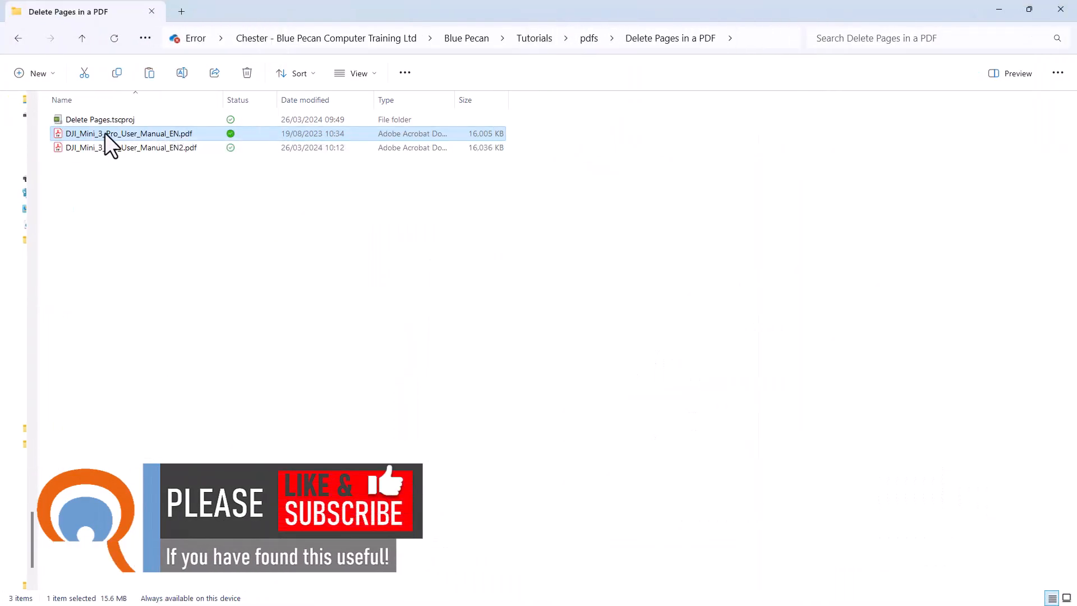
mouse_move(113, 141)
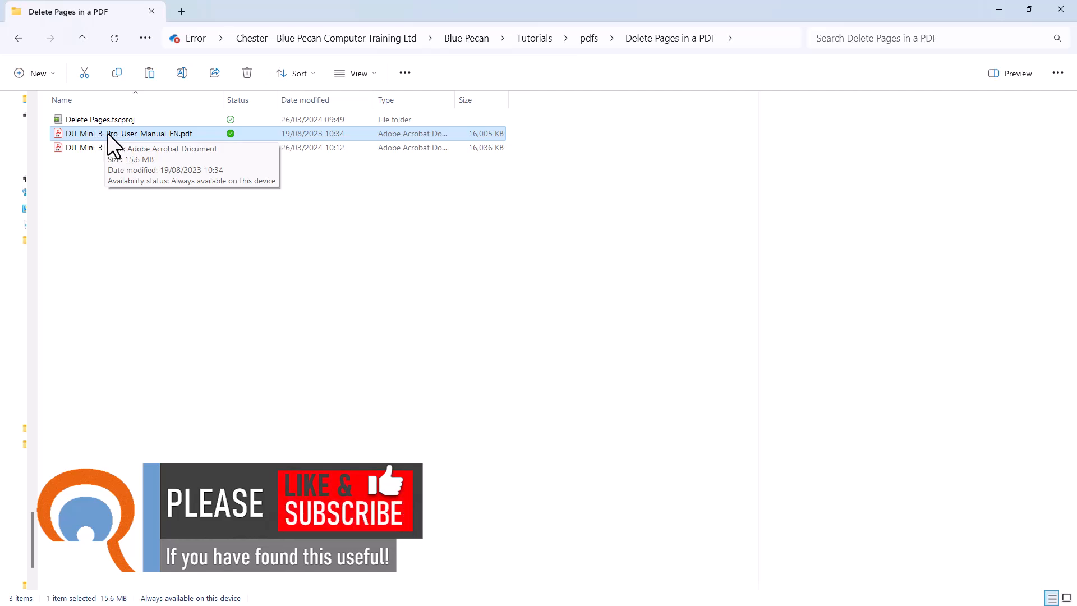
Open DJI_Mini_3_Pro_User_Manual_EN.pdf in Google Chrome using Open with
right_click(129, 133)
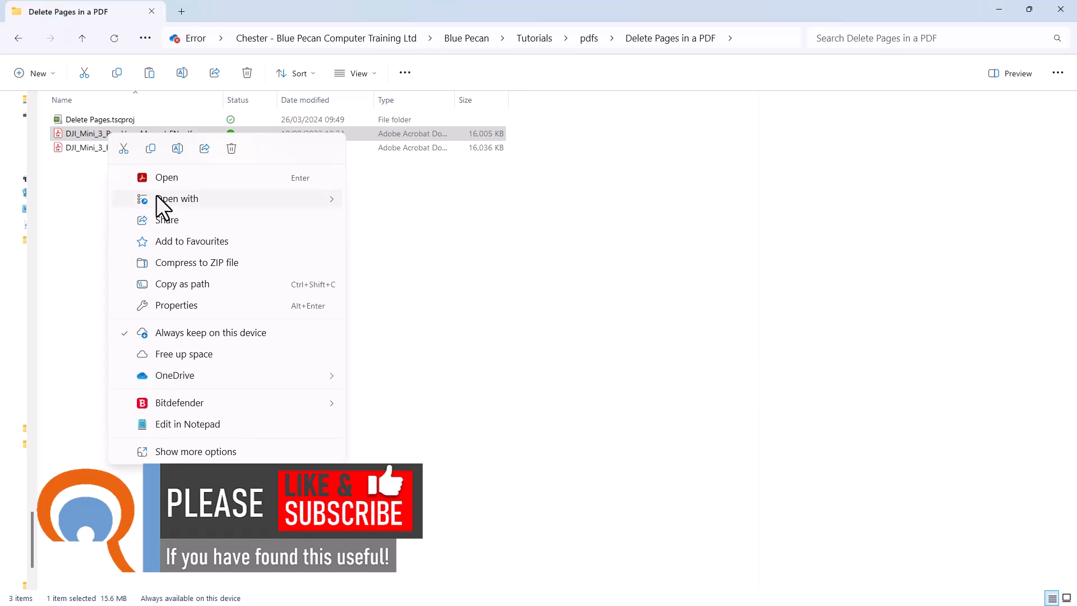
left_click(453, 262)
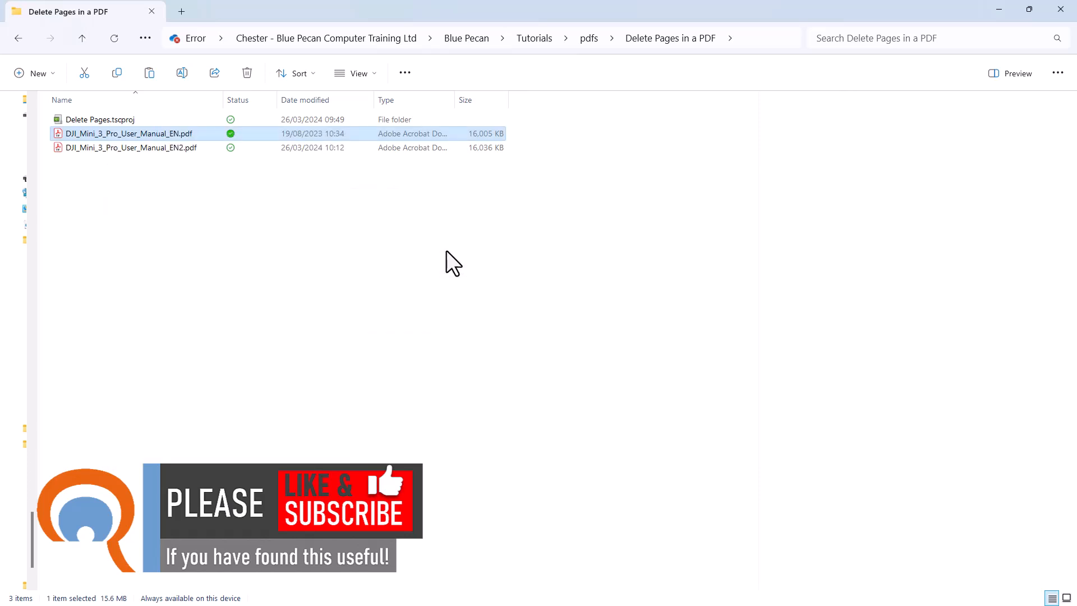
double_click(129, 134)
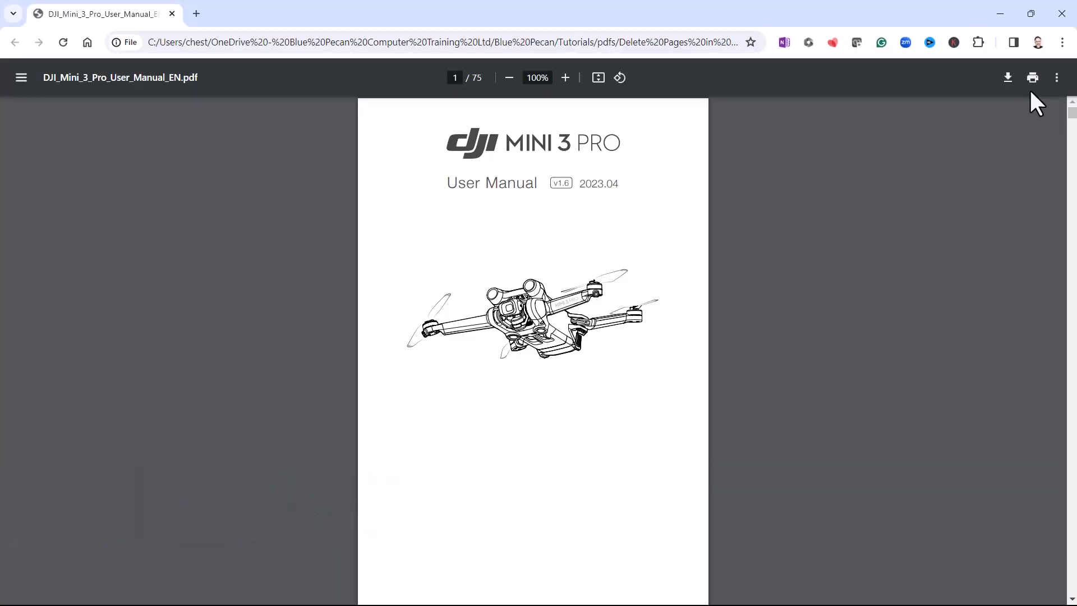
Print the manual to Save as PDF, saving it as 'My Drone Manual'
left_click(1032, 77)
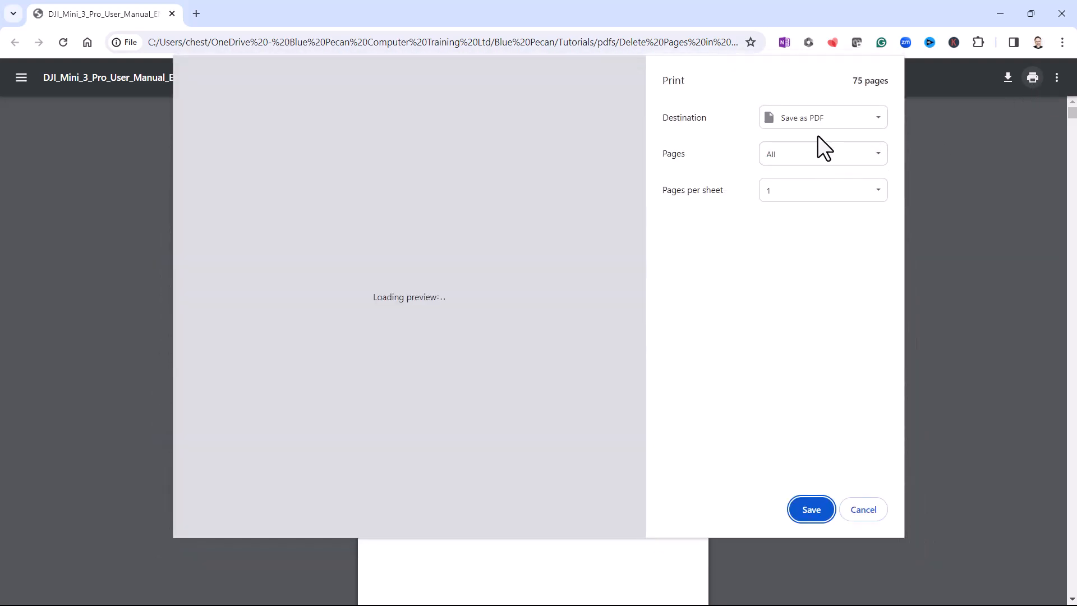
mouse_move(410, 324)
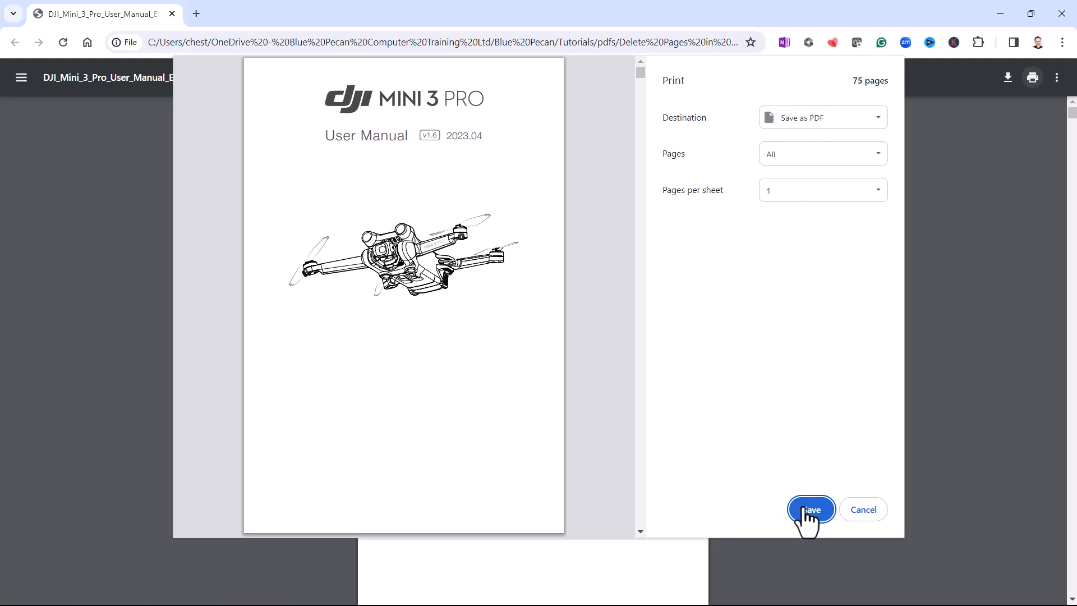
left_click(810, 510)
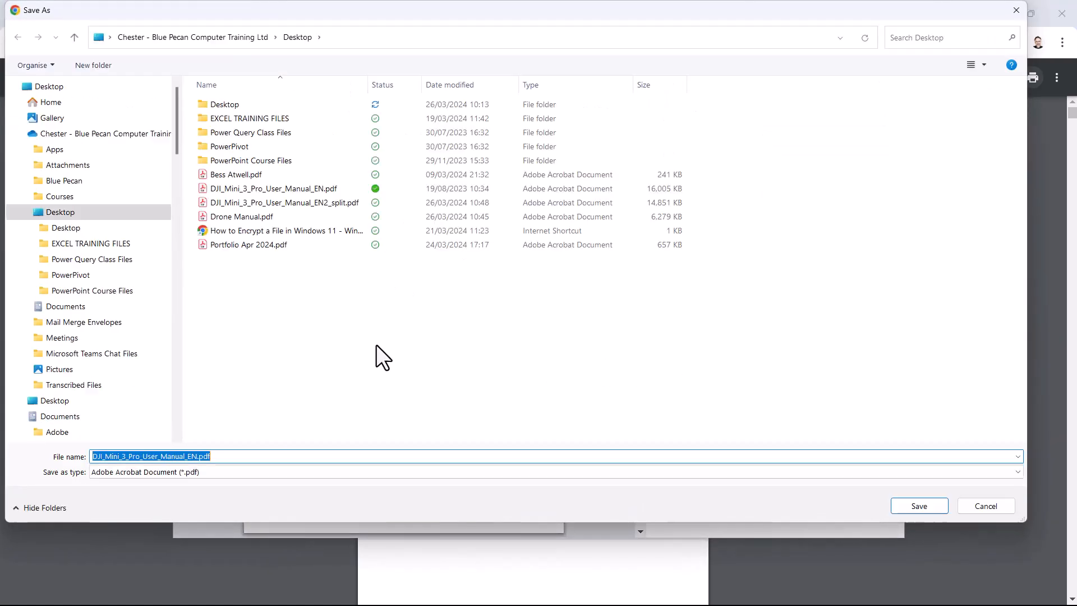
type("My")
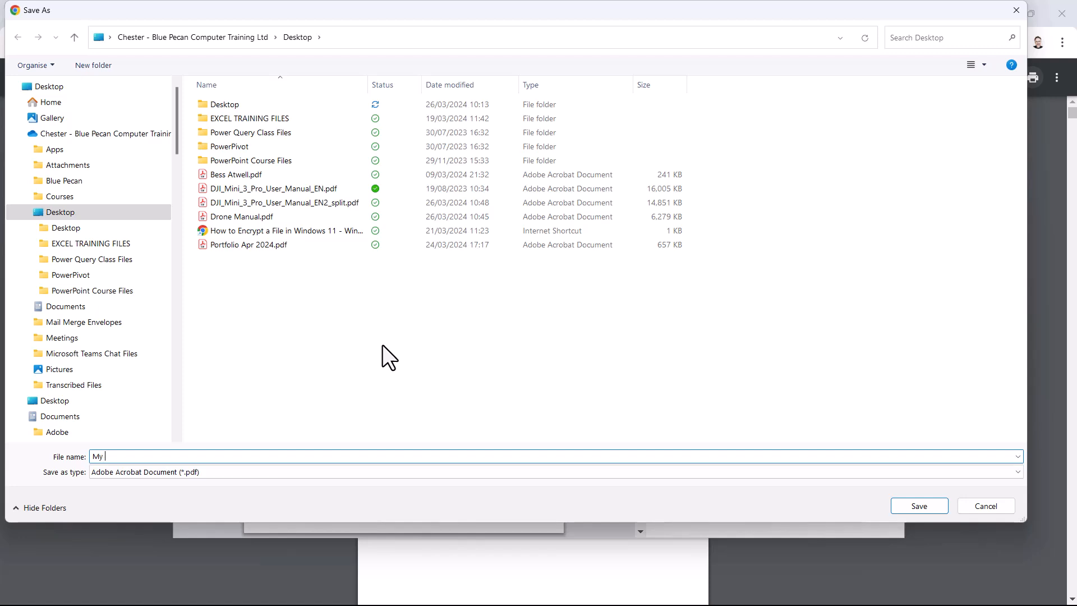
type("Drone Man")
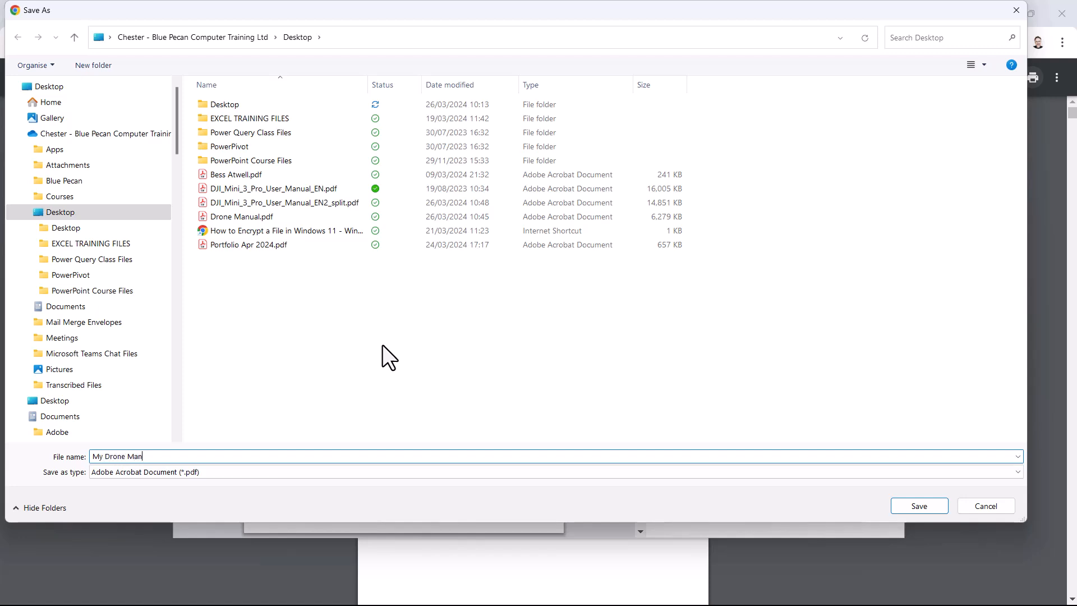
type("ual")
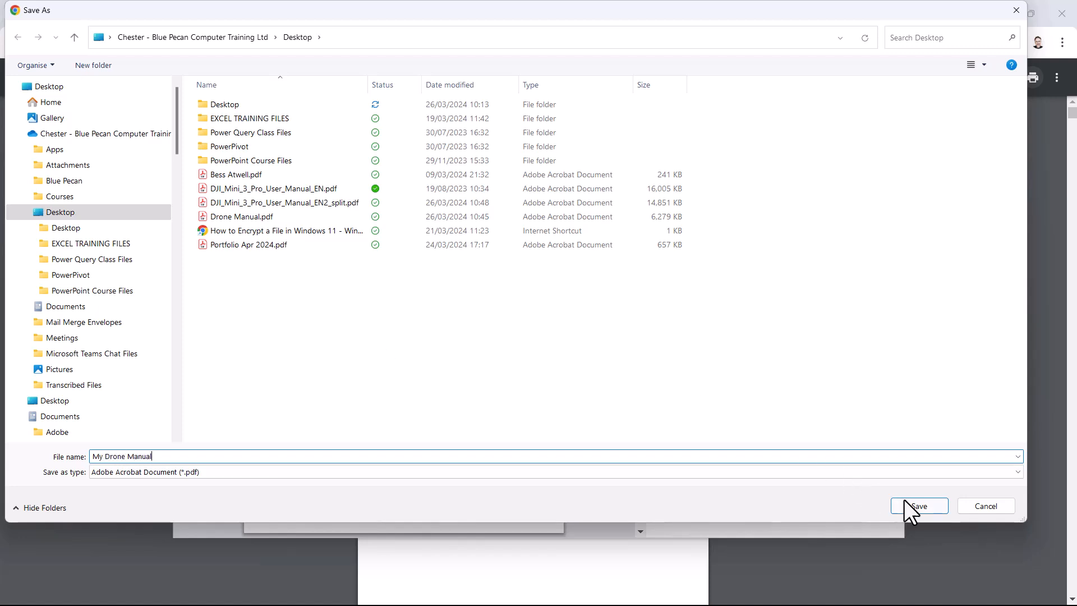
left_click(919, 505)
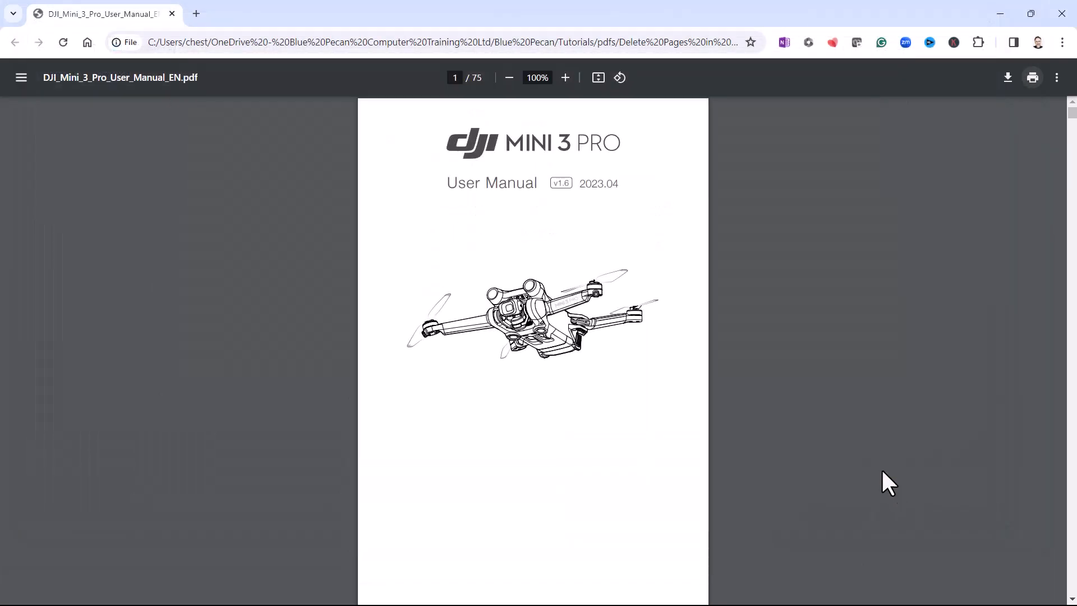
Discard the current split job and start a new PDF split
left_click(33, 117)
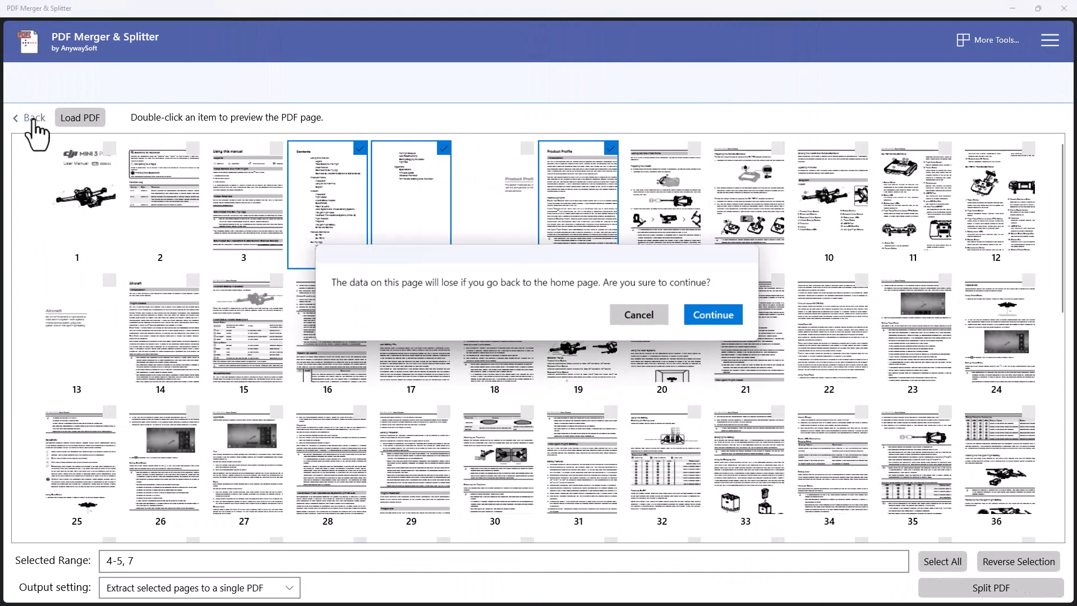
left_click(713, 315)
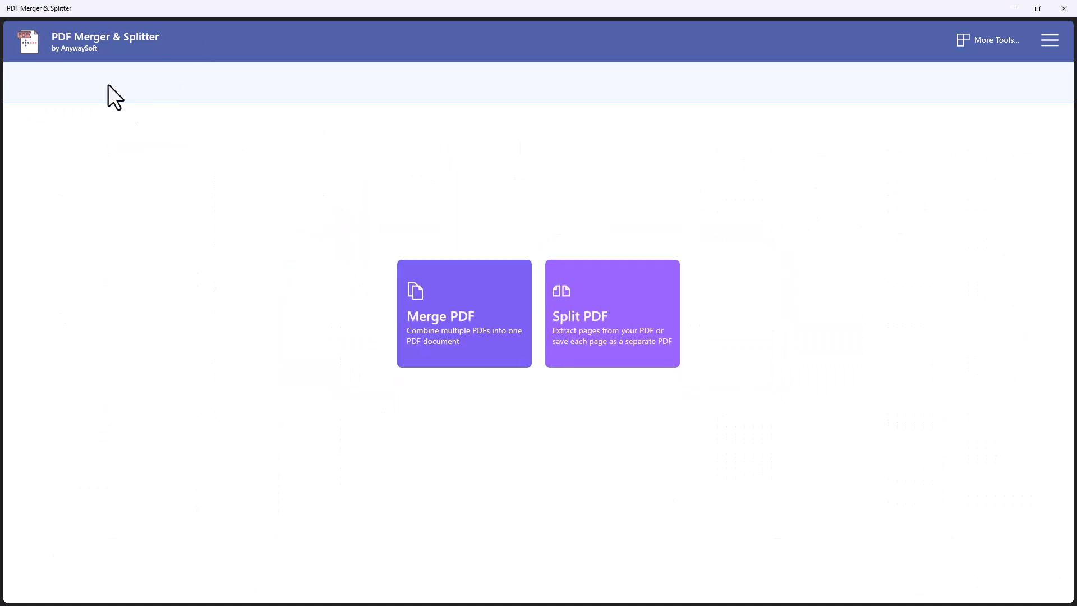
left_click(609, 313)
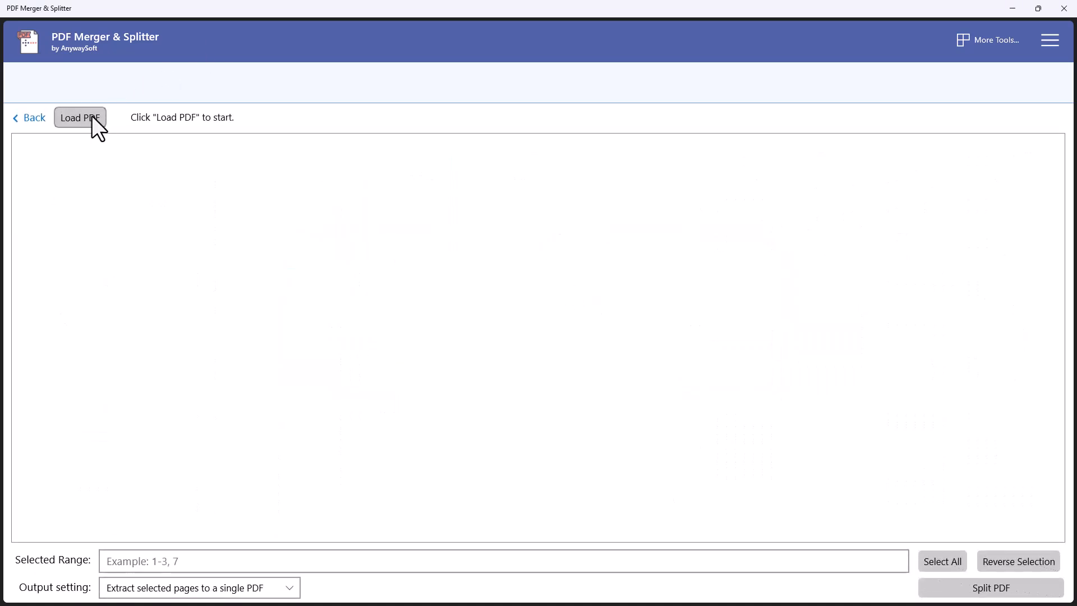
Load My Drone Manual.pdf and select pages 5 and 7
left_click(80, 116)
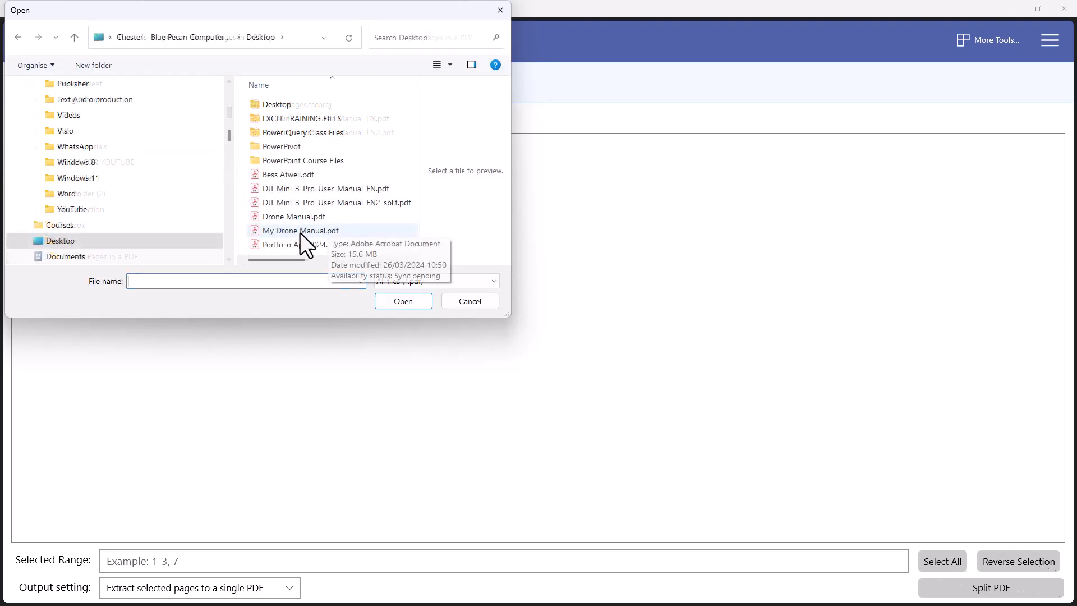
double_click(300, 230)
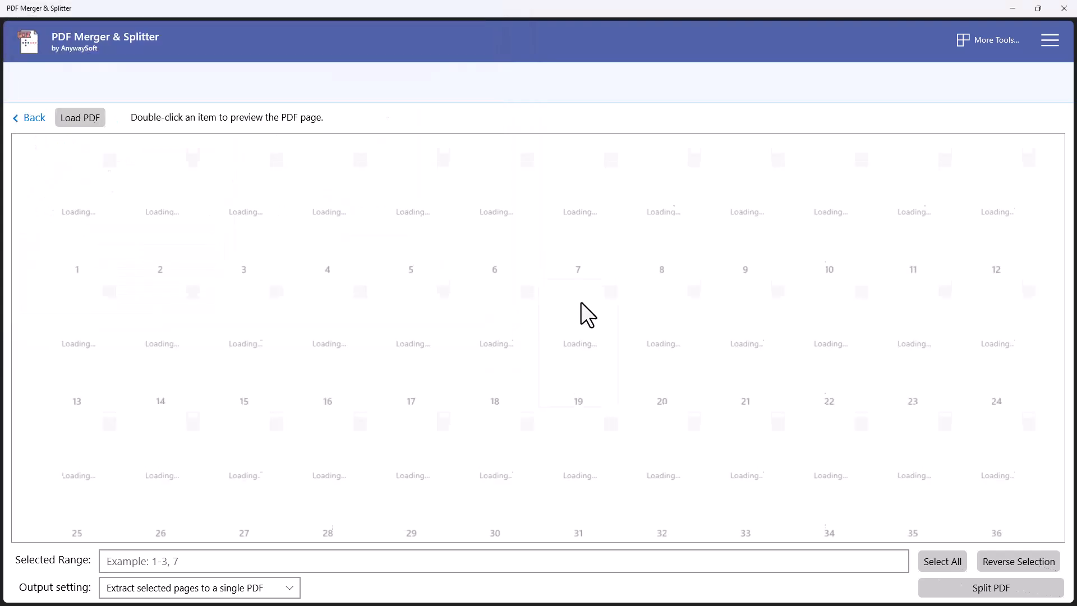
left_click(410, 202)
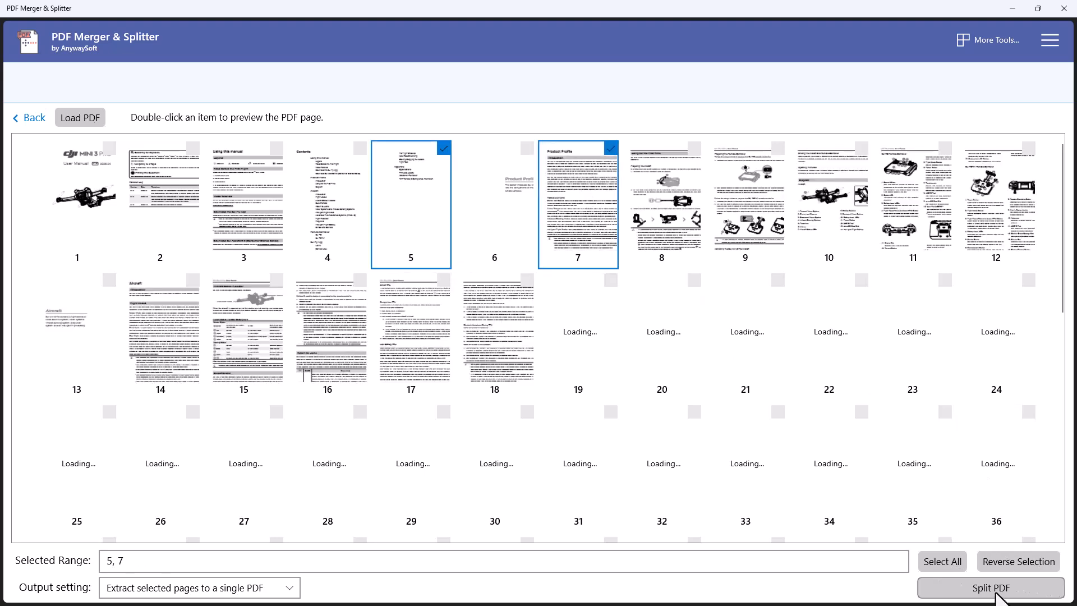
Split out pages 5 and 7 to My Drone Manual_split.pdf and close the confirmation
left_click(989, 587)
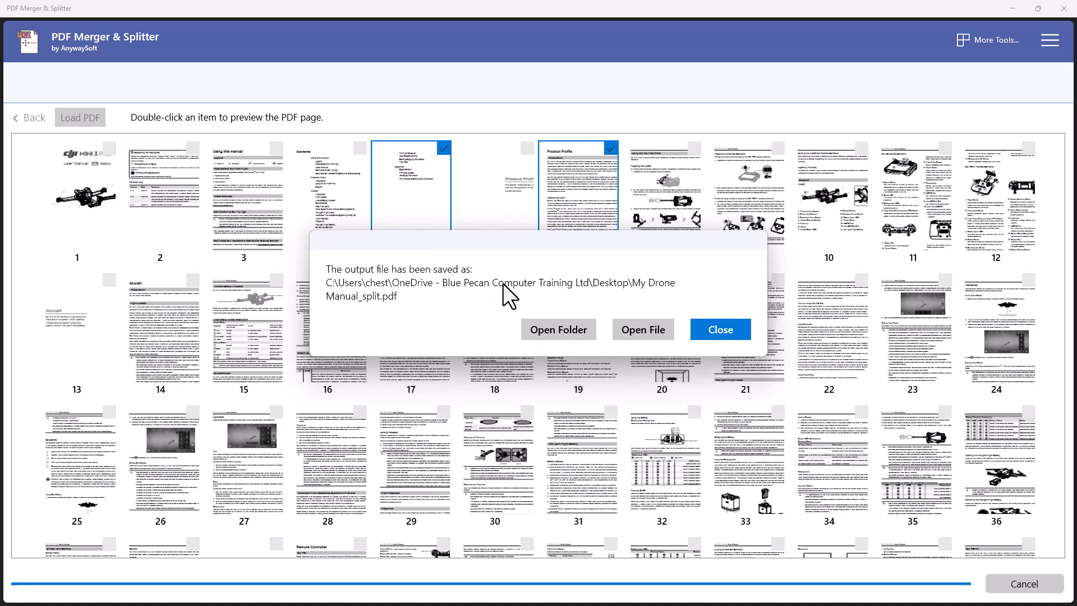
left_click(719, 329)
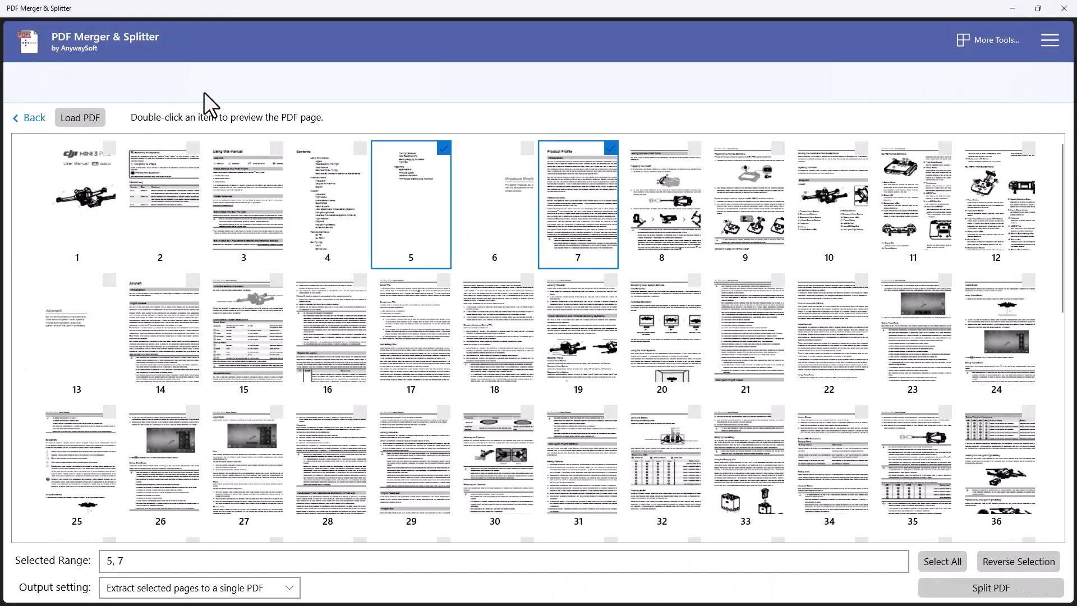
mouse_move(454, 86)
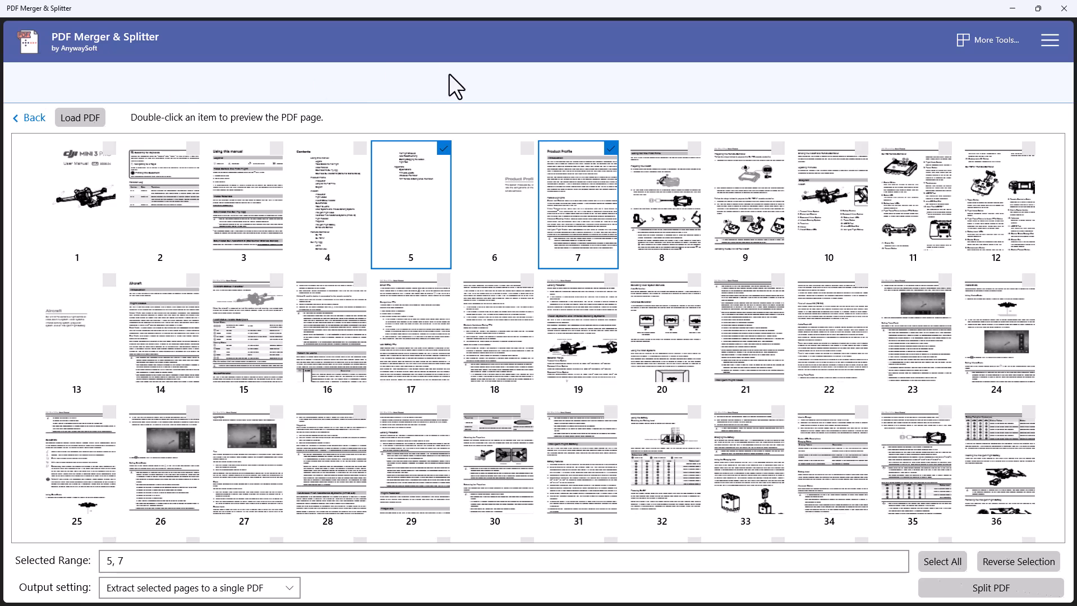